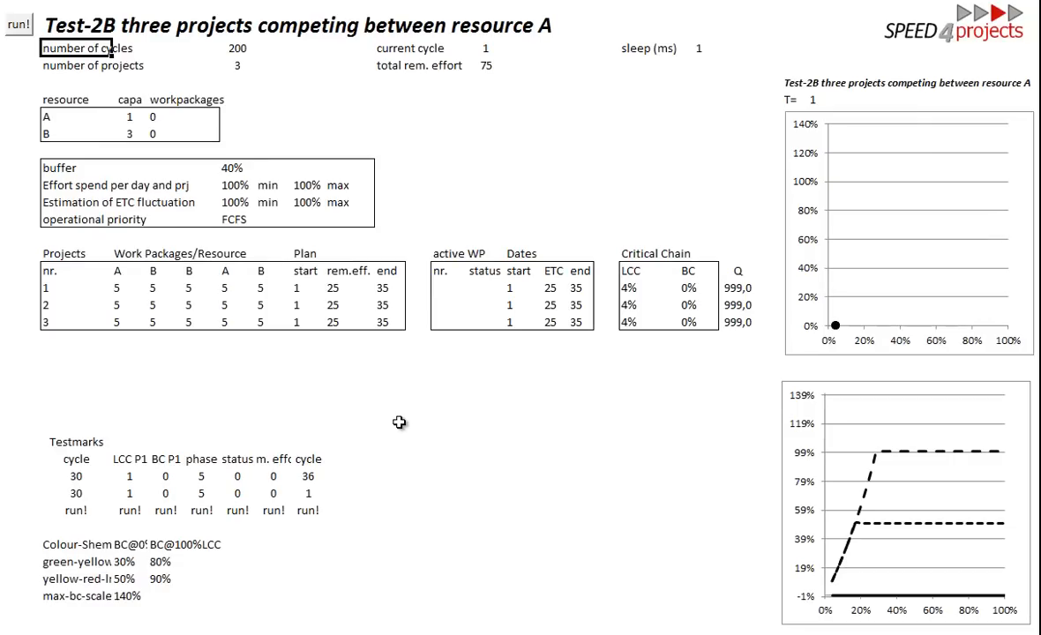
Step: Run the Test-2B macro until all three projects reach zero remaining effort at cycle 36
click(75, 304)
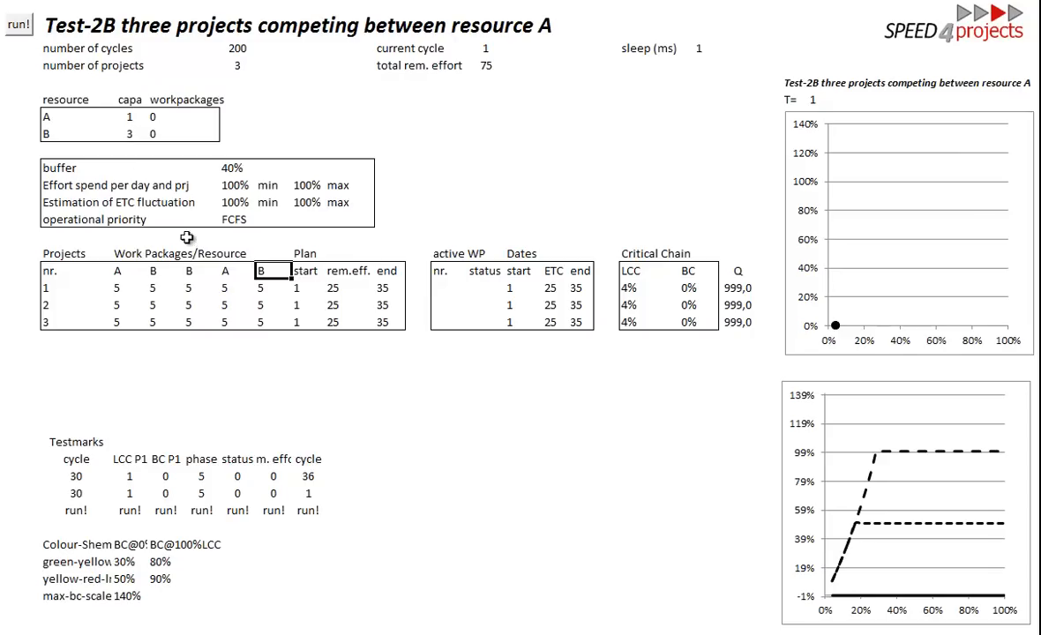
mouse_move(12, 45)
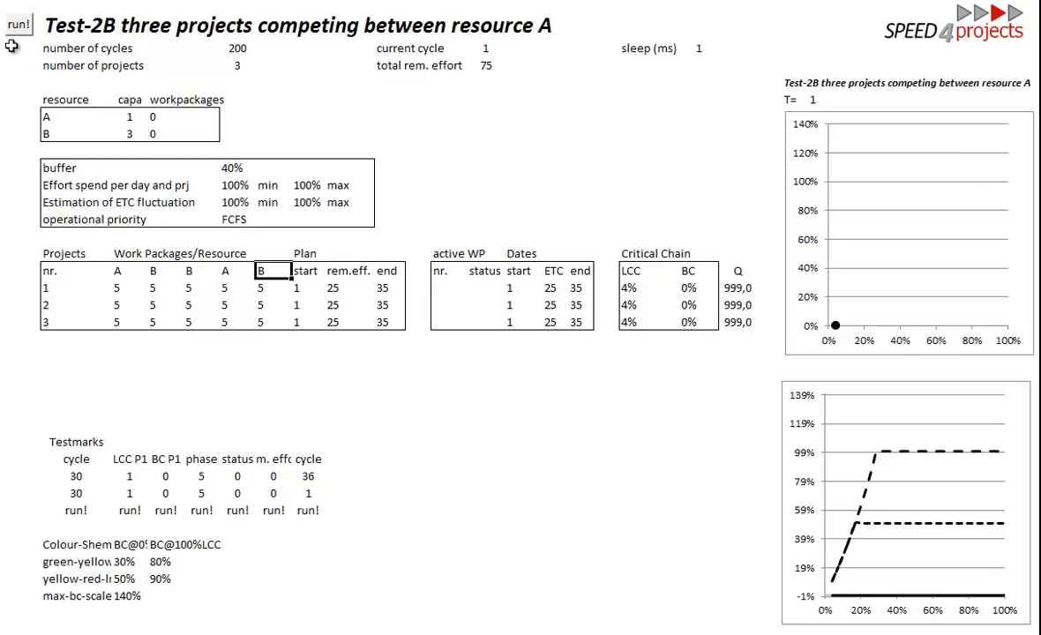
click(18, 24)
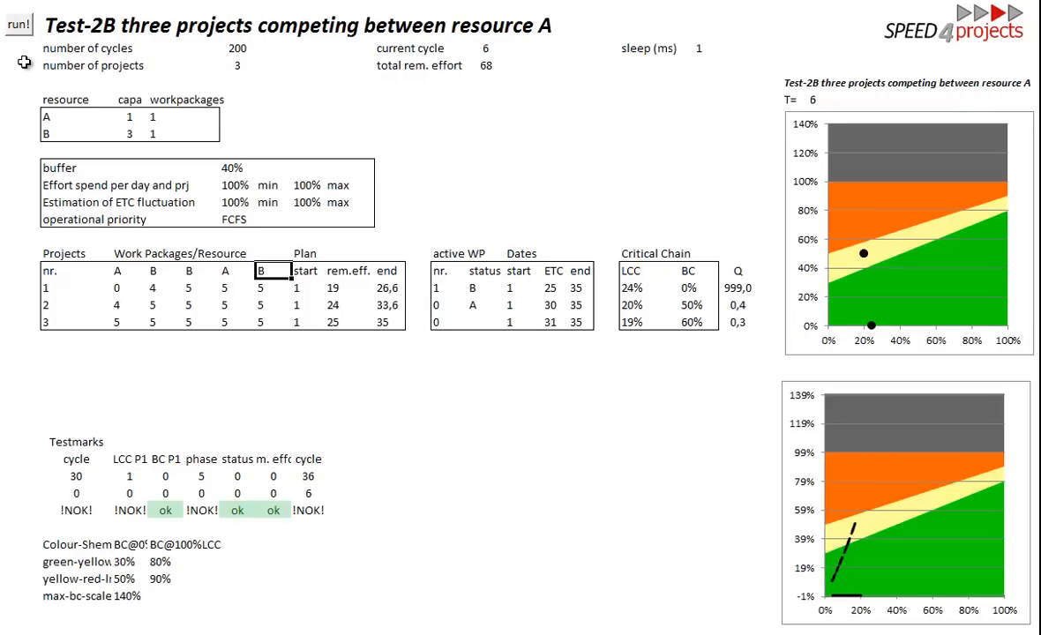
click(19, 24)
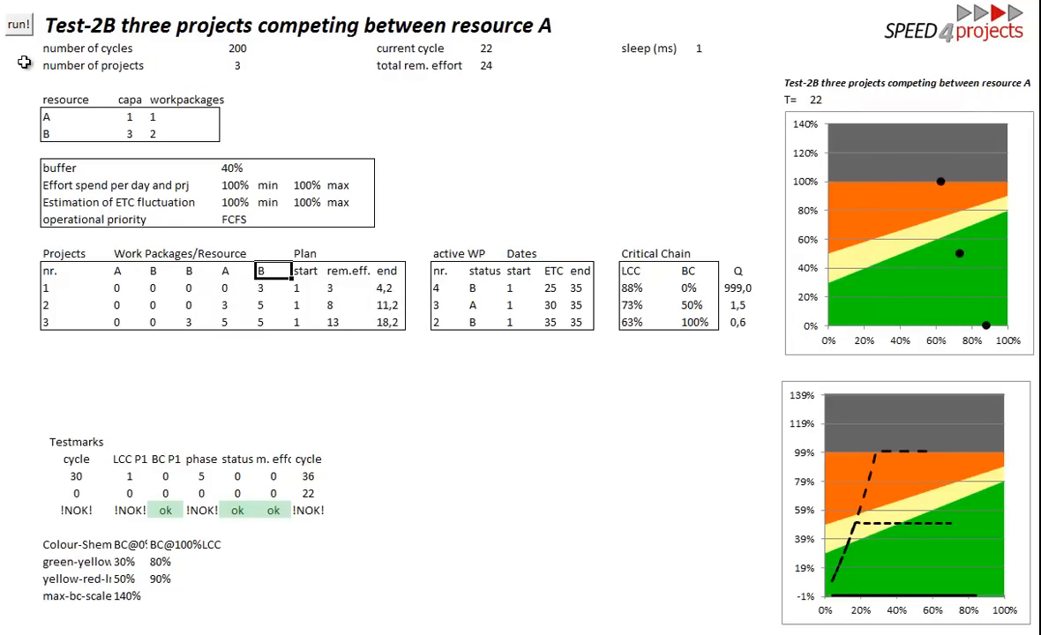
click(17, 24)
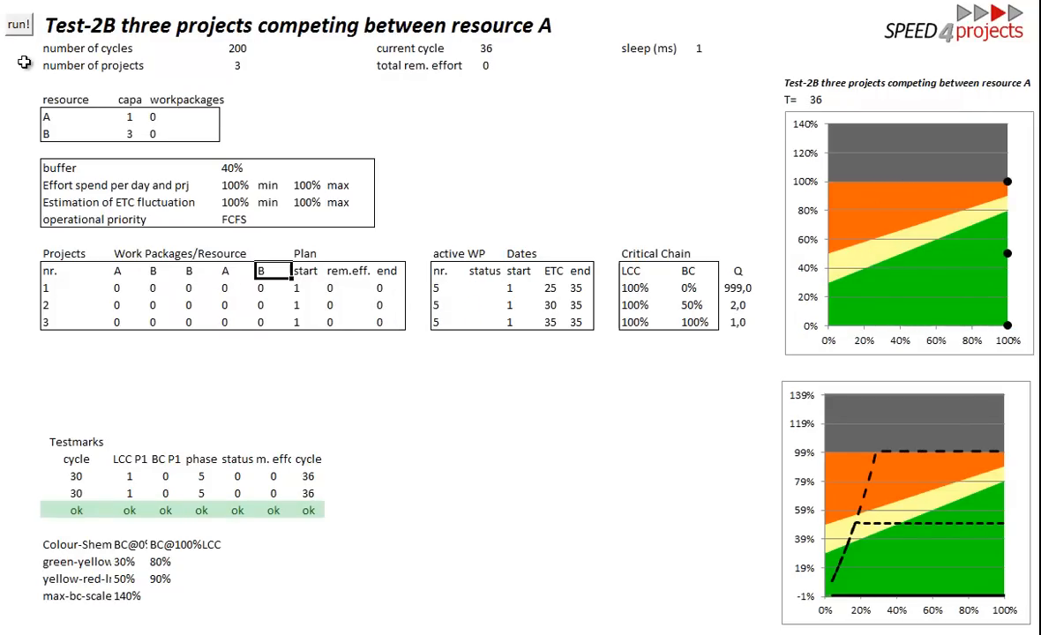
mouse_move(842, 605)
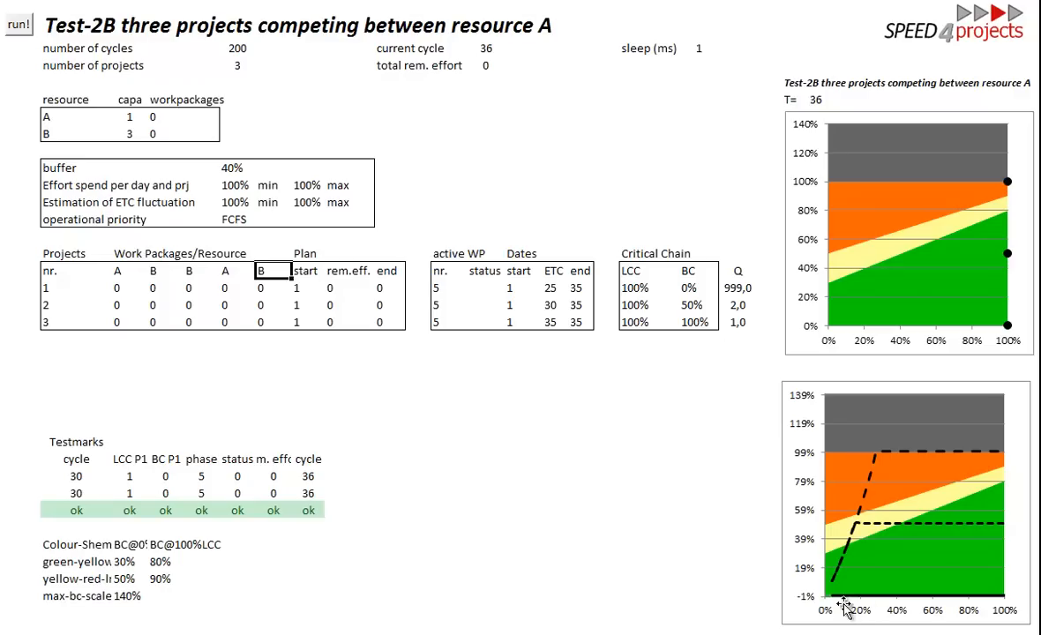
mouse_move(1014, 604)
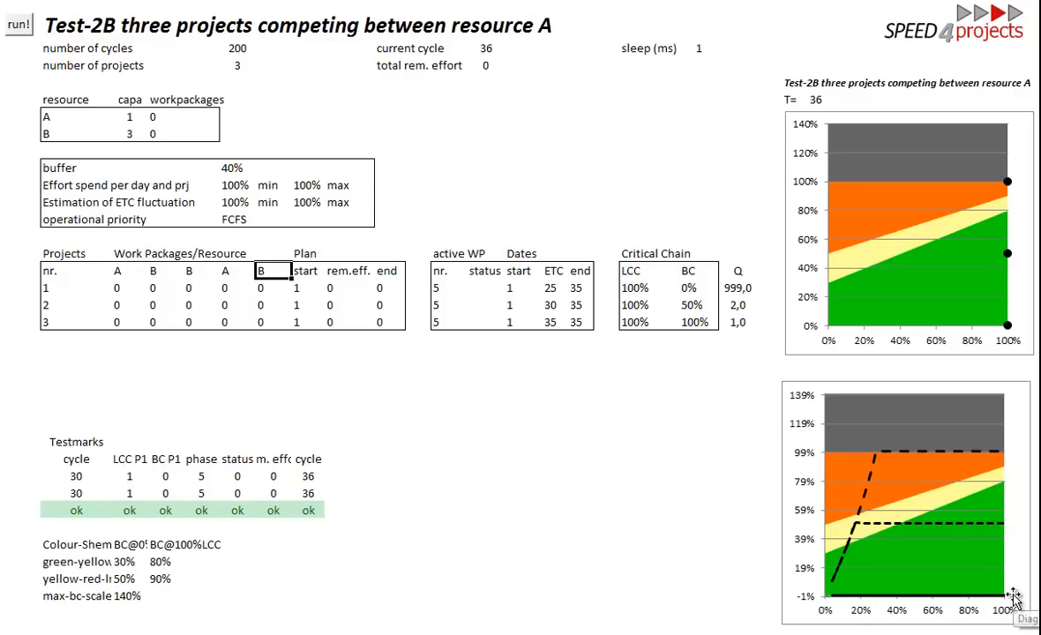
mouse_move(939, 580)
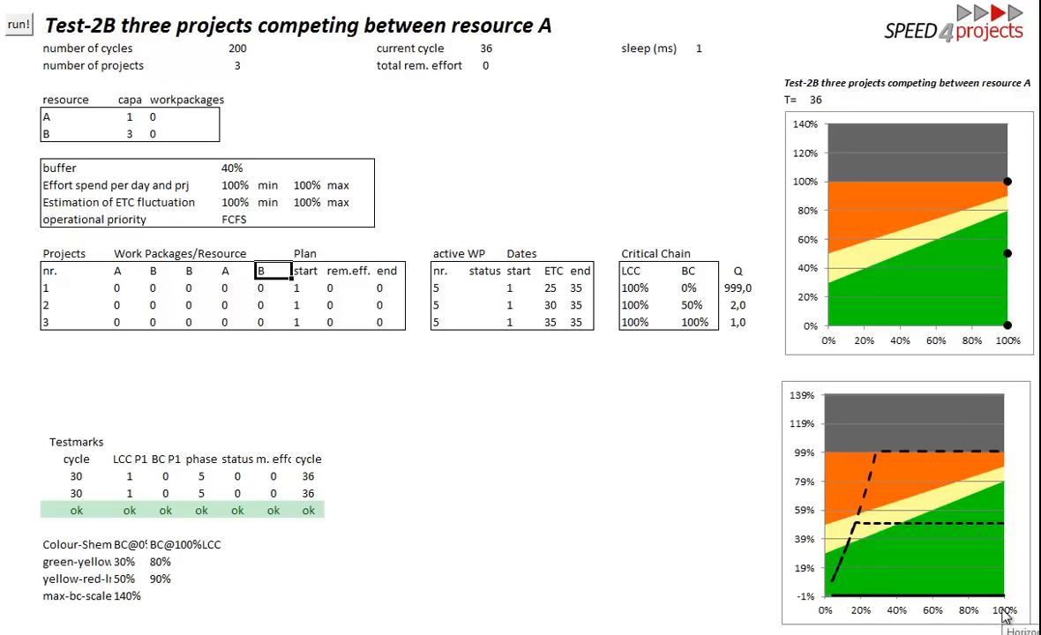
mouse_move(833, 604)
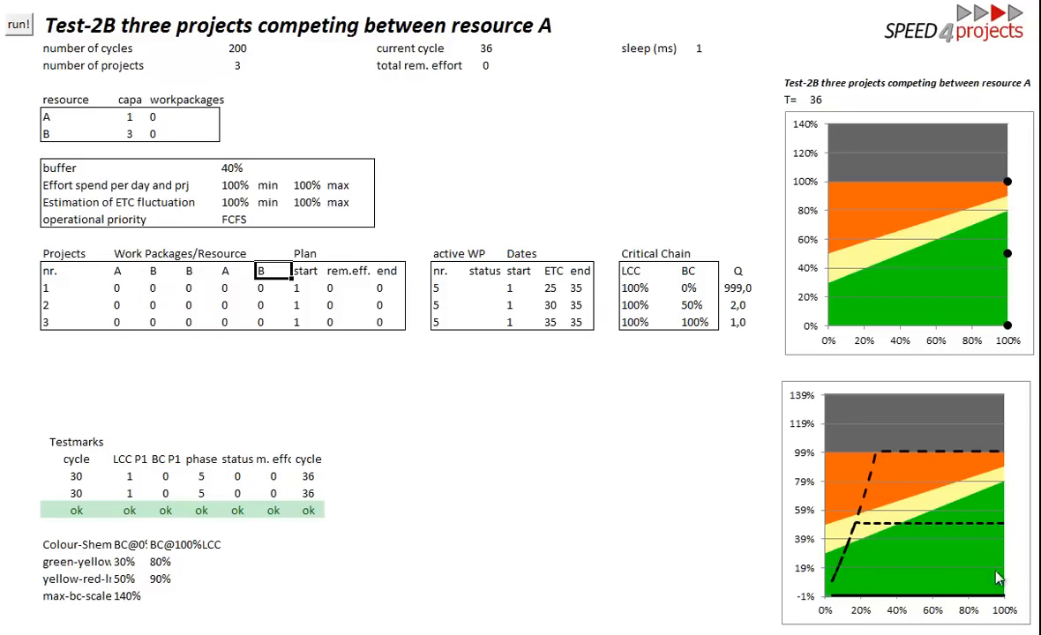
mouse_move(857, 536)
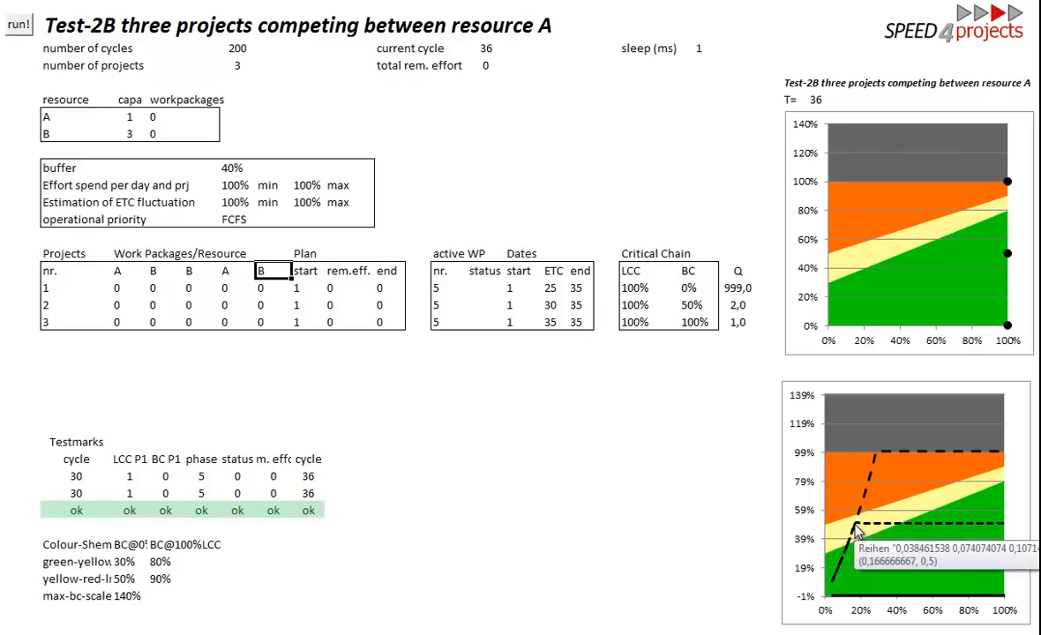
mouse_move(1005, 535)
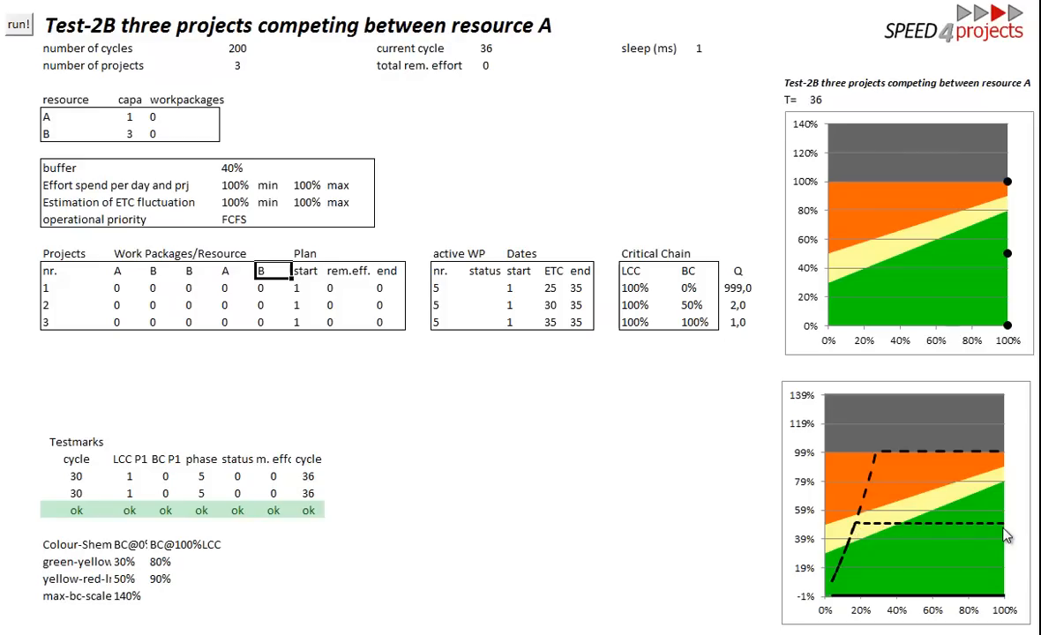
mouse_move(871, 473)
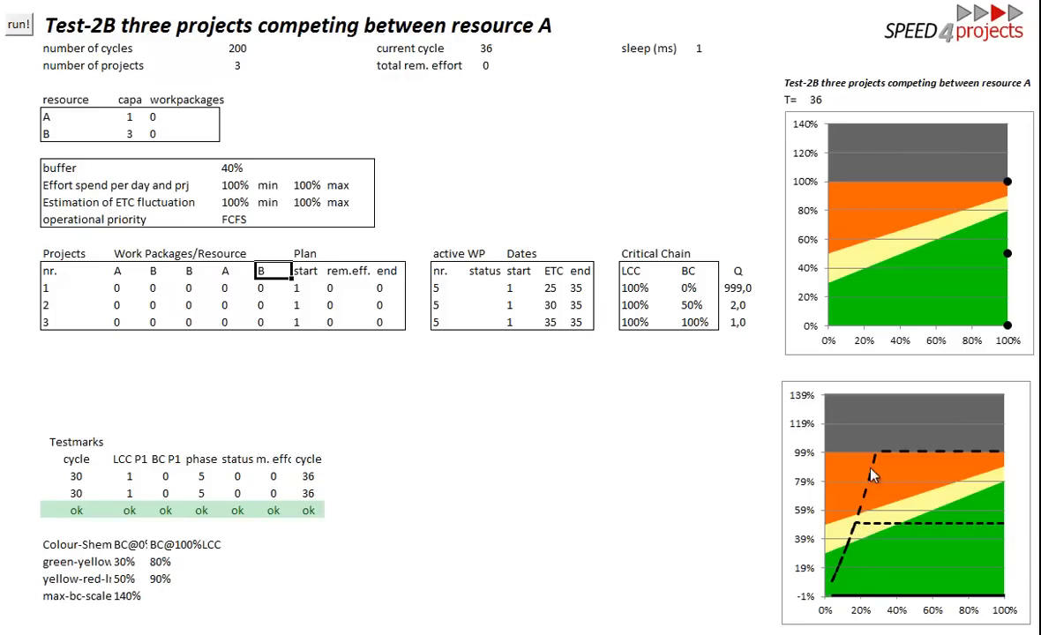
mouse_move(877, 459)
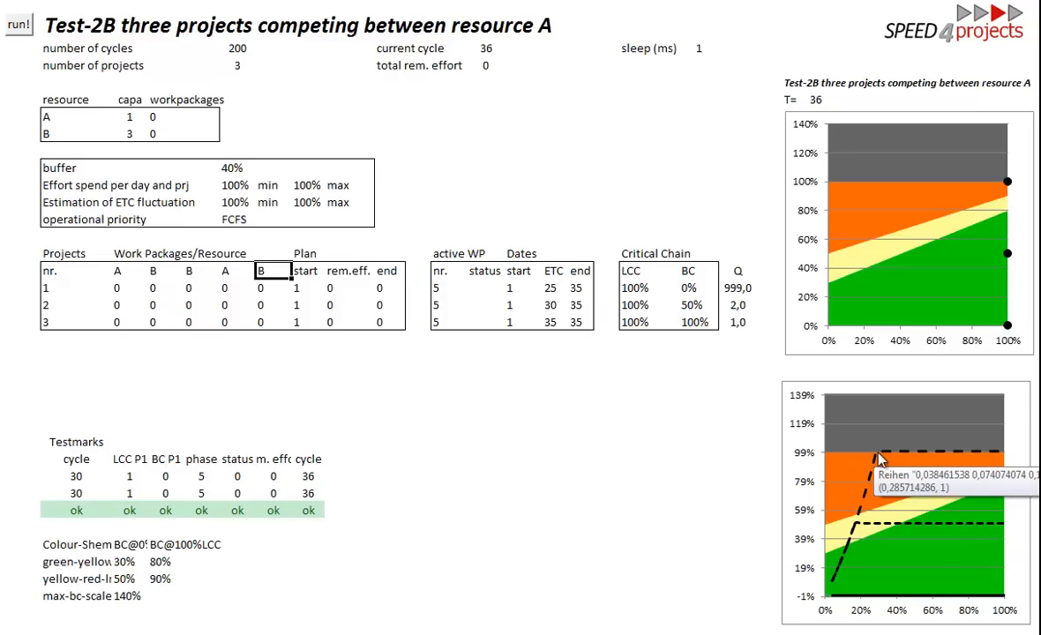
mouse_move(879, 457)
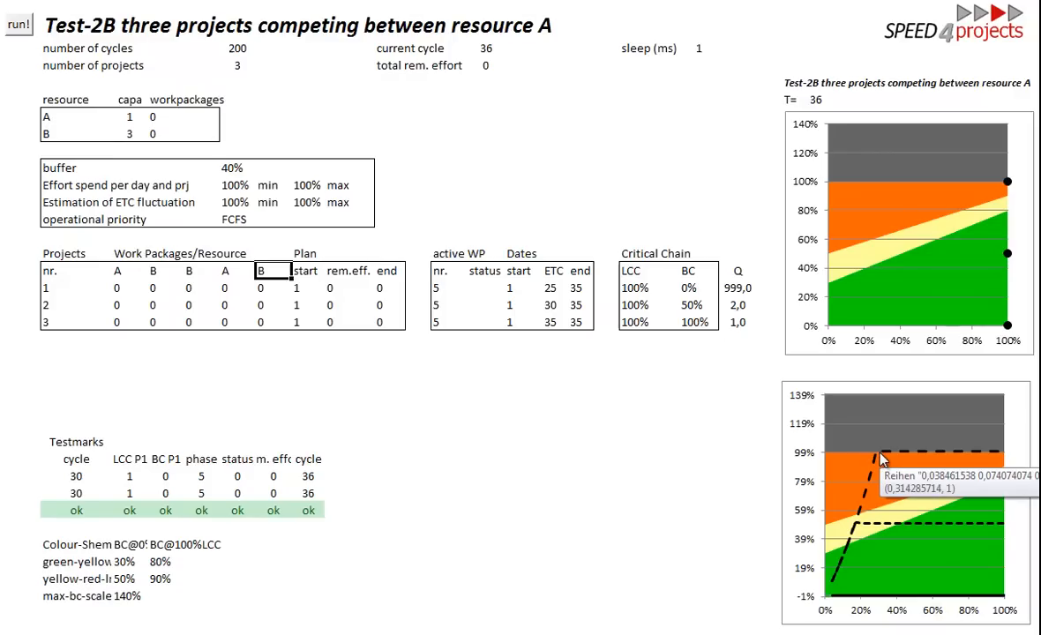
mouse_move(232, 277)
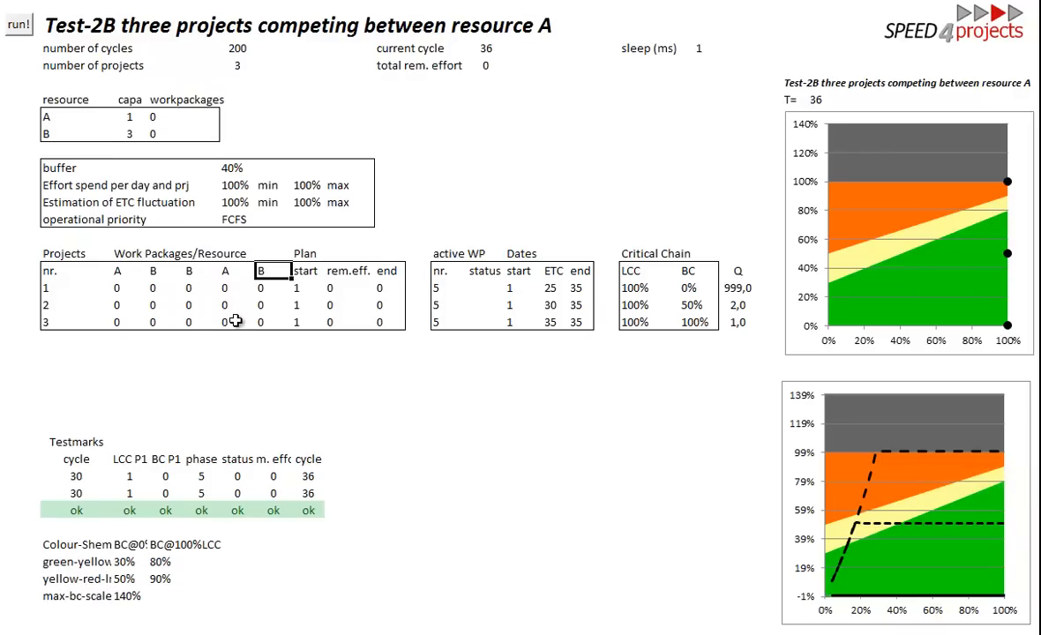
mouse_move(887, 457)
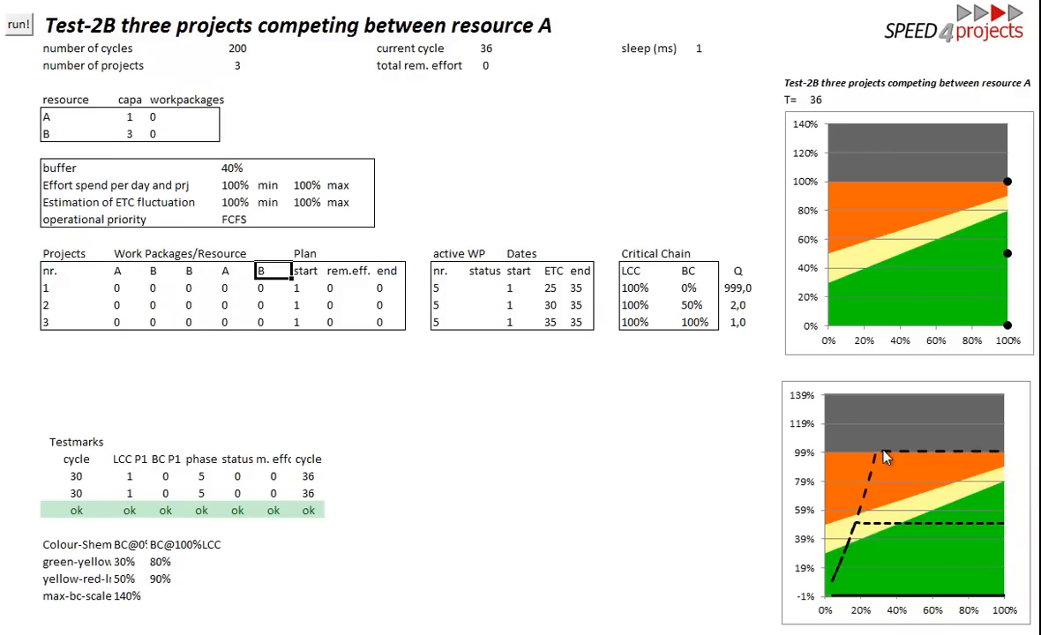
mouse_move(884, 454)
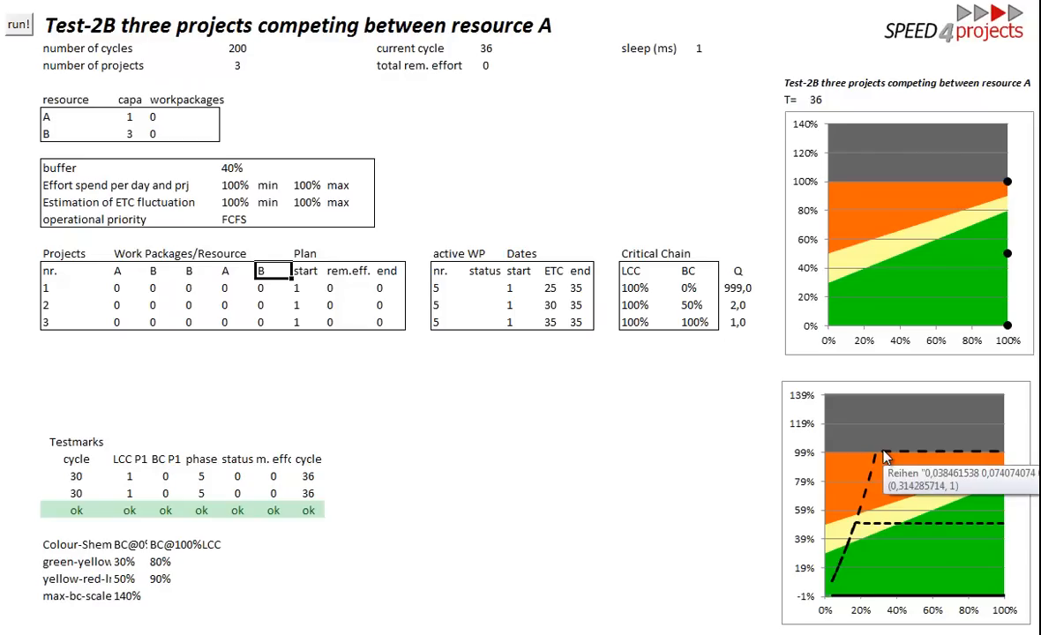
mouse_move(926, 465)
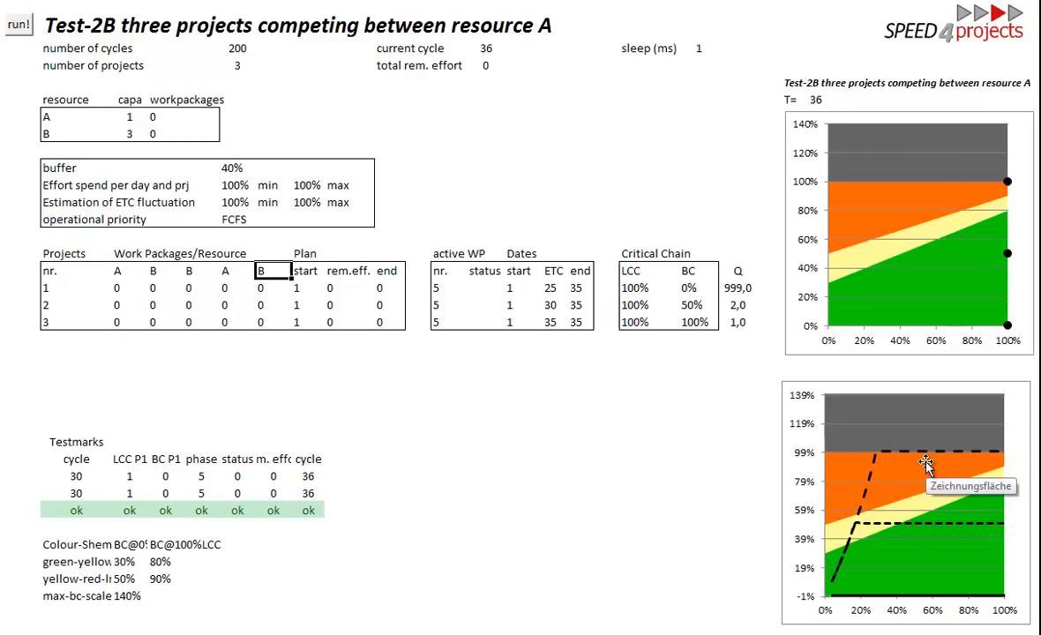
mouse_move(759, 544)
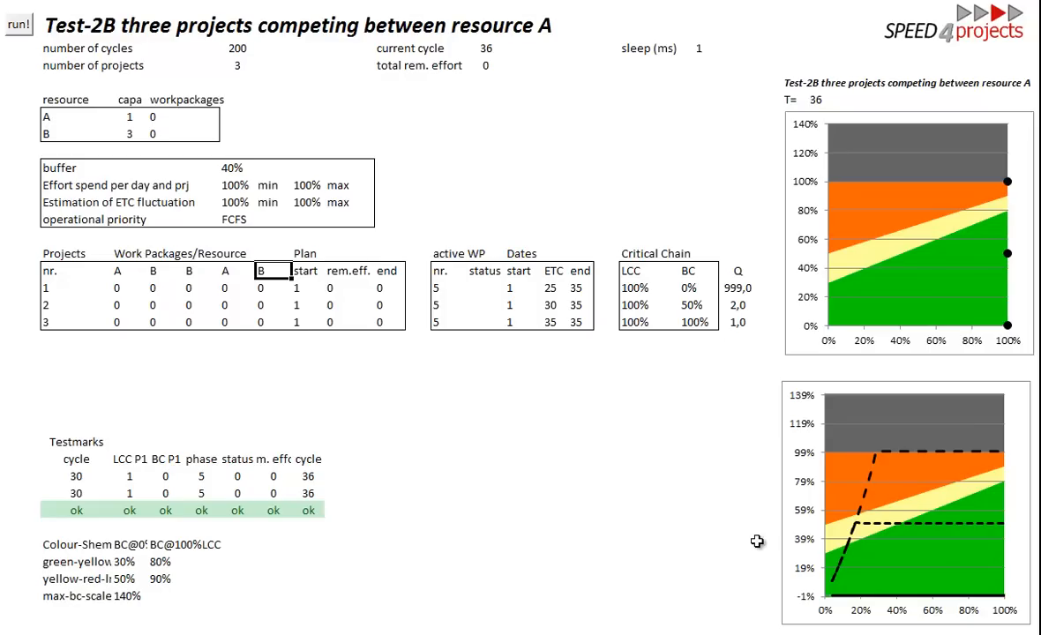
mouse_move(889, 416)
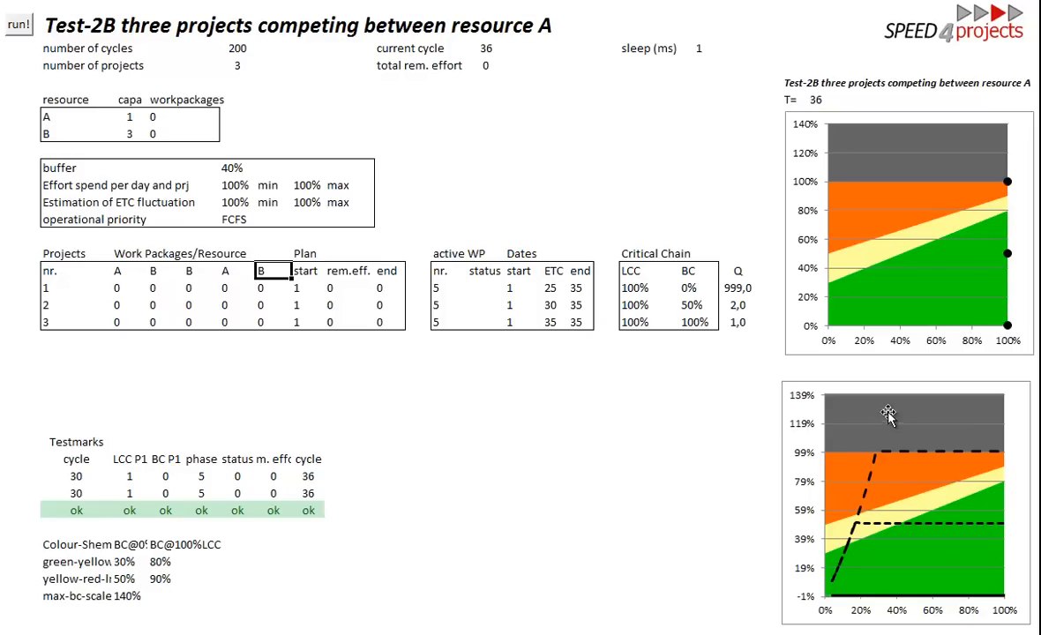
mouse_move(924, 465)
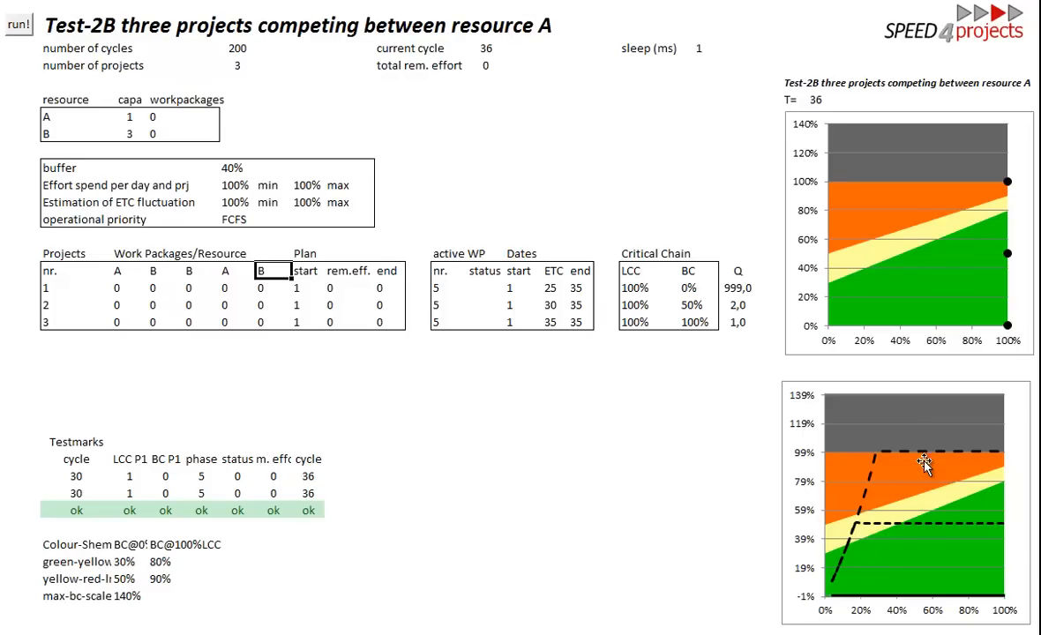
mouse_move(544, 380)
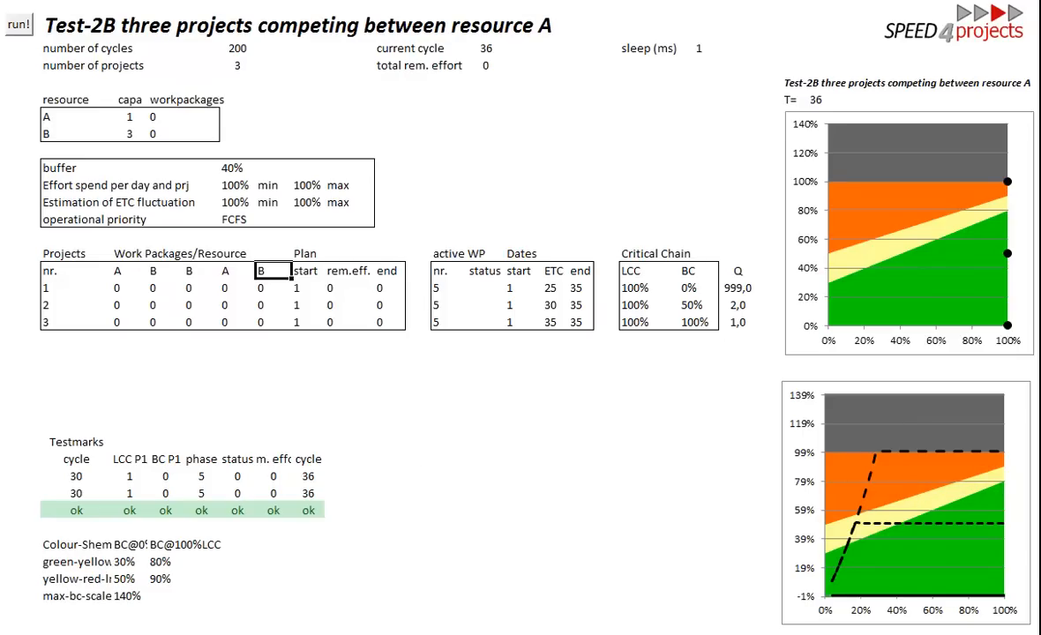
Step: Reset Test-2B to cycle 1 and swap the first two work packages' resources to B and A
click(16, 24)
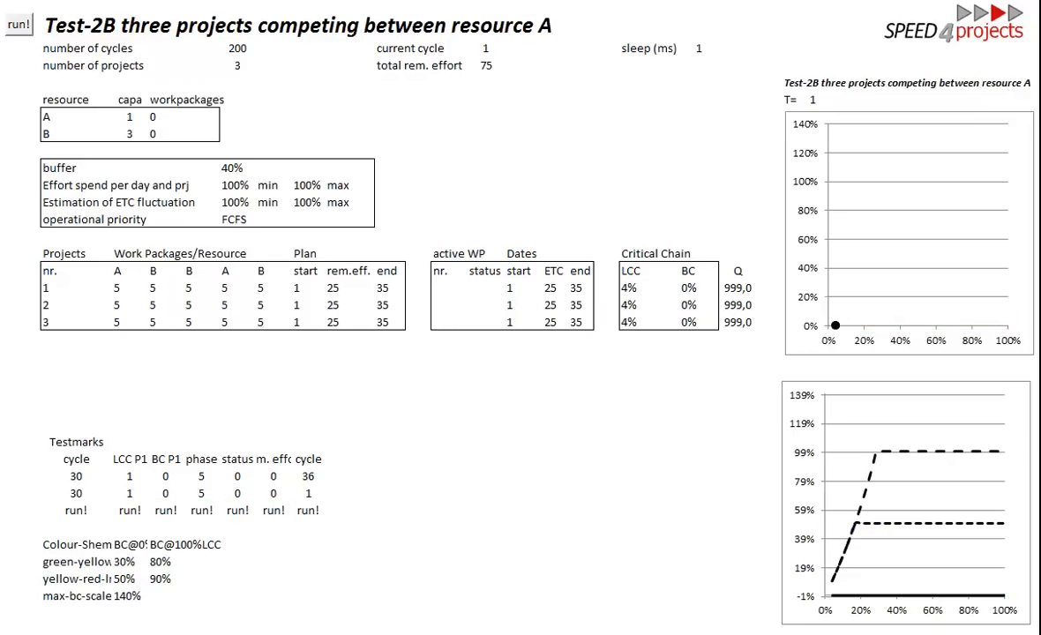
click(117, 270)
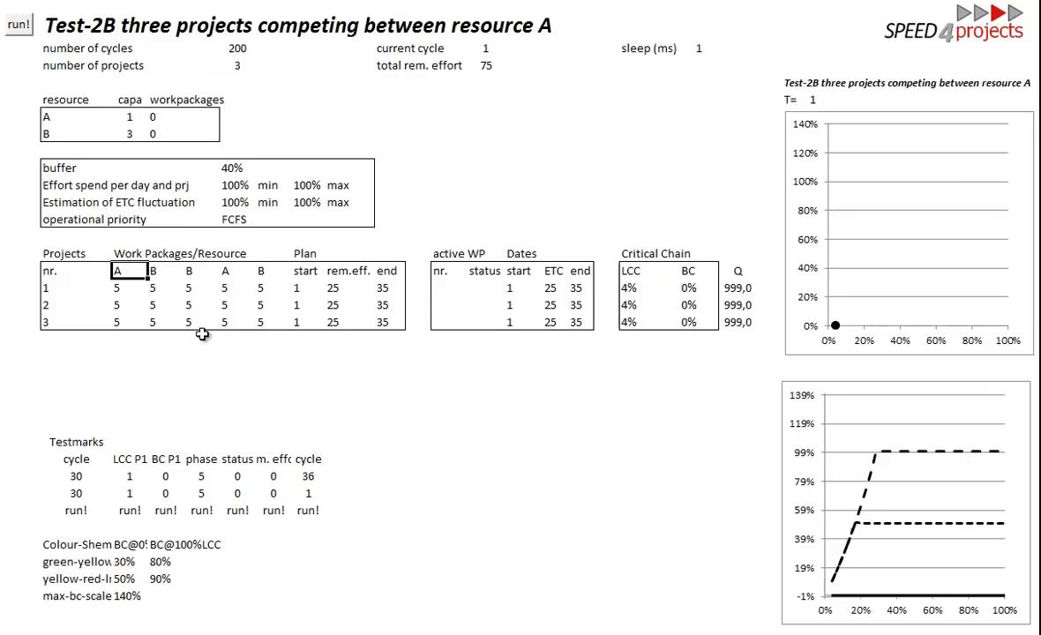
click(155, 287)
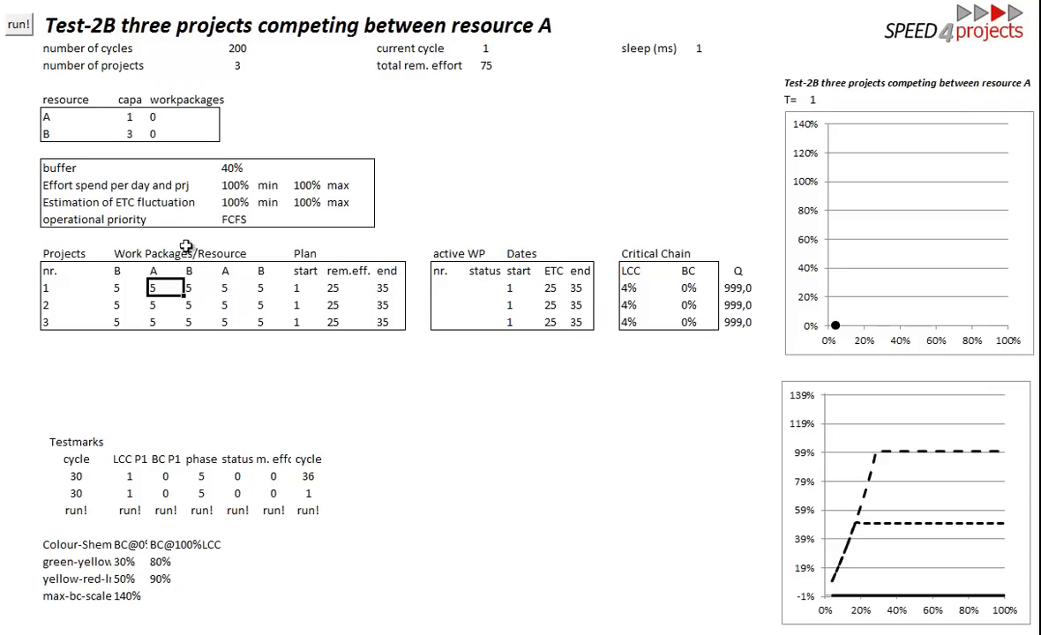
Step: Rerun Test-2B under FCFS to cycle 46 and inspect project 1's buffer consumption
click(17, 23)
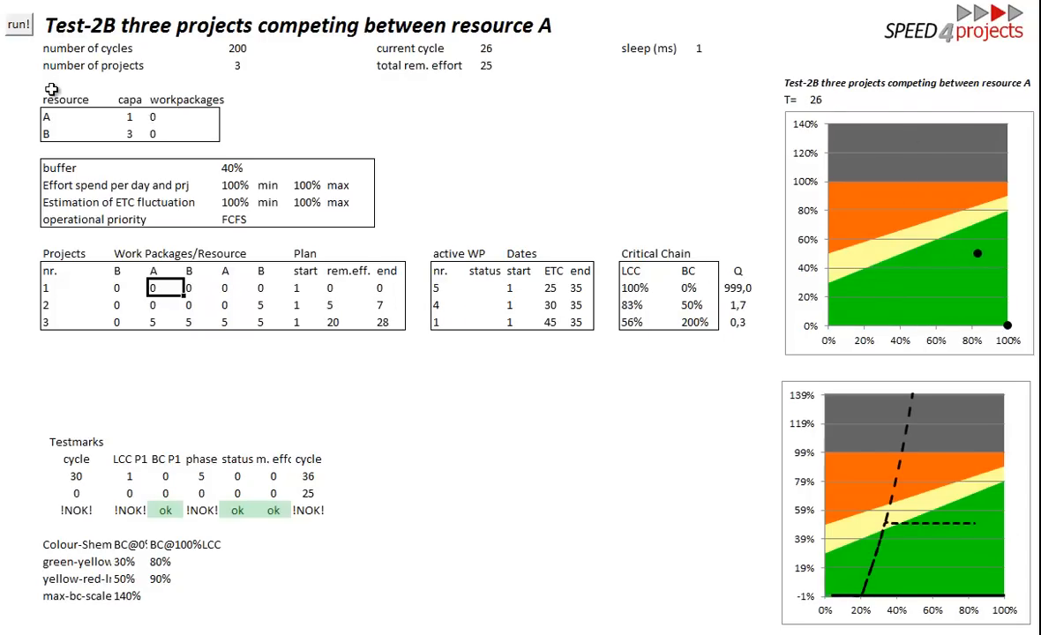
click(17, 23)
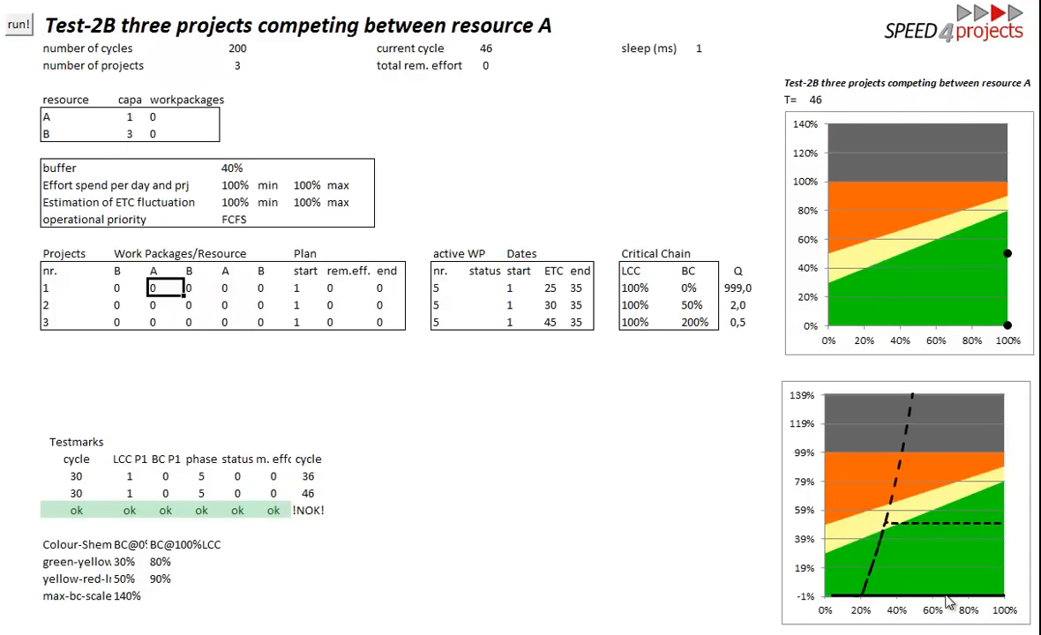
mouse_move(881, 594)
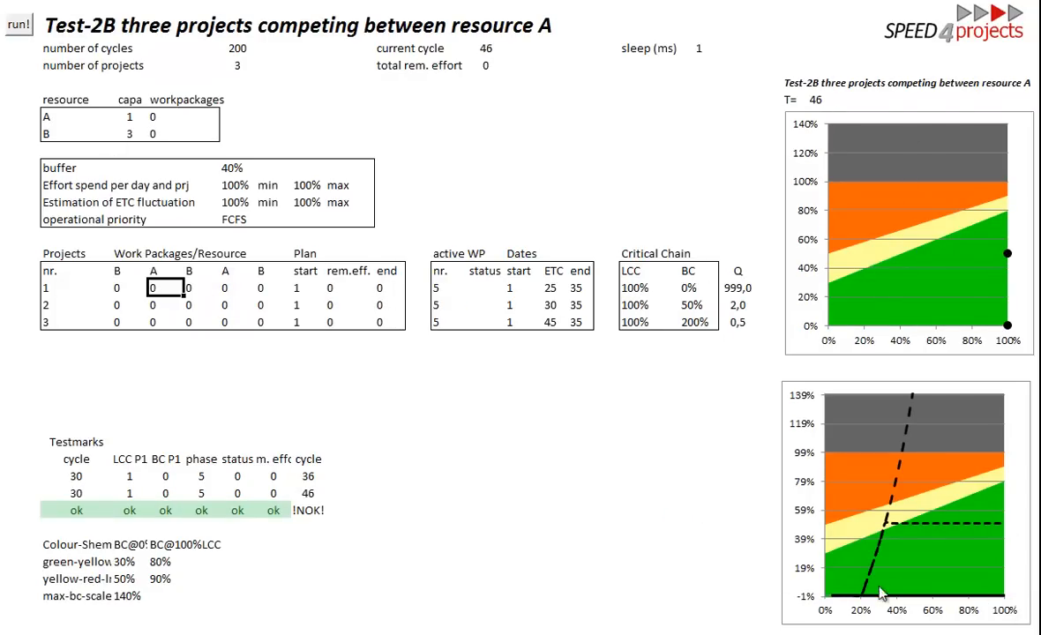
mouse_move(886, 530)
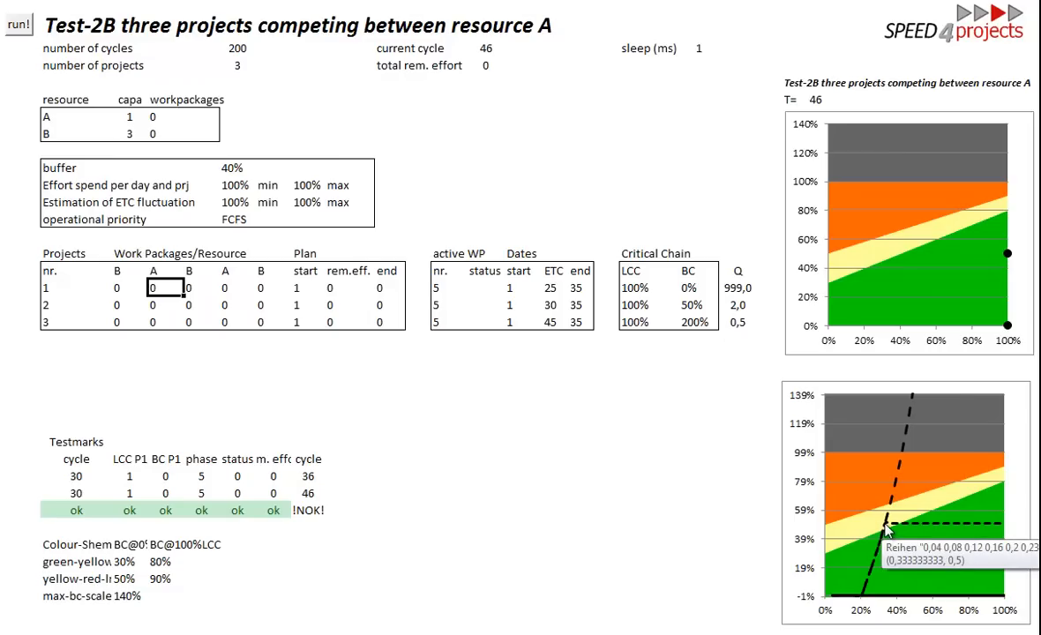
mouse_move(956, 531)
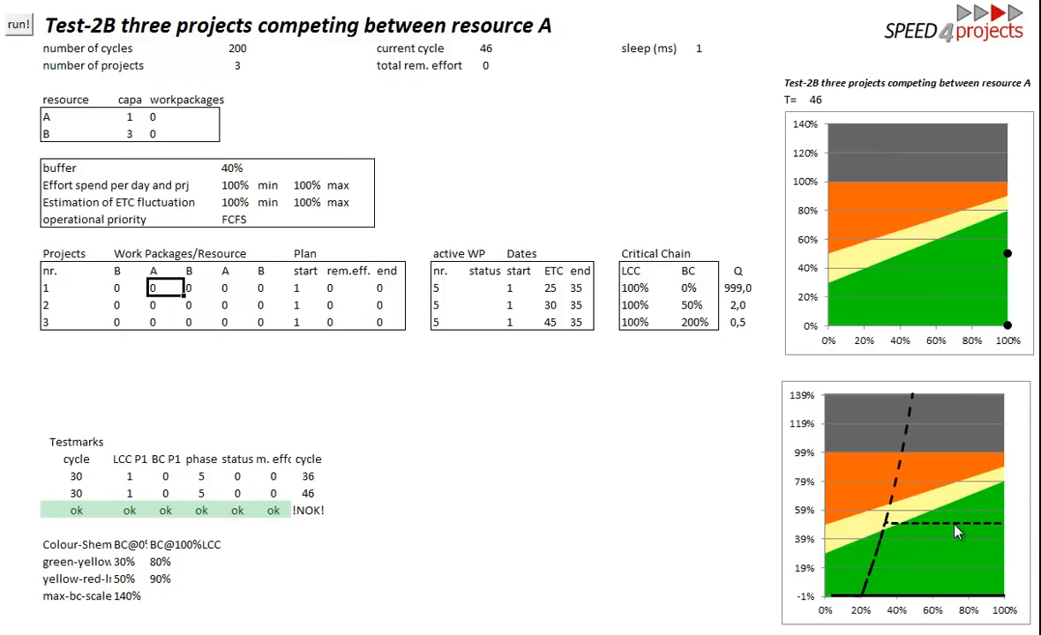
mouse_move(957, 529)
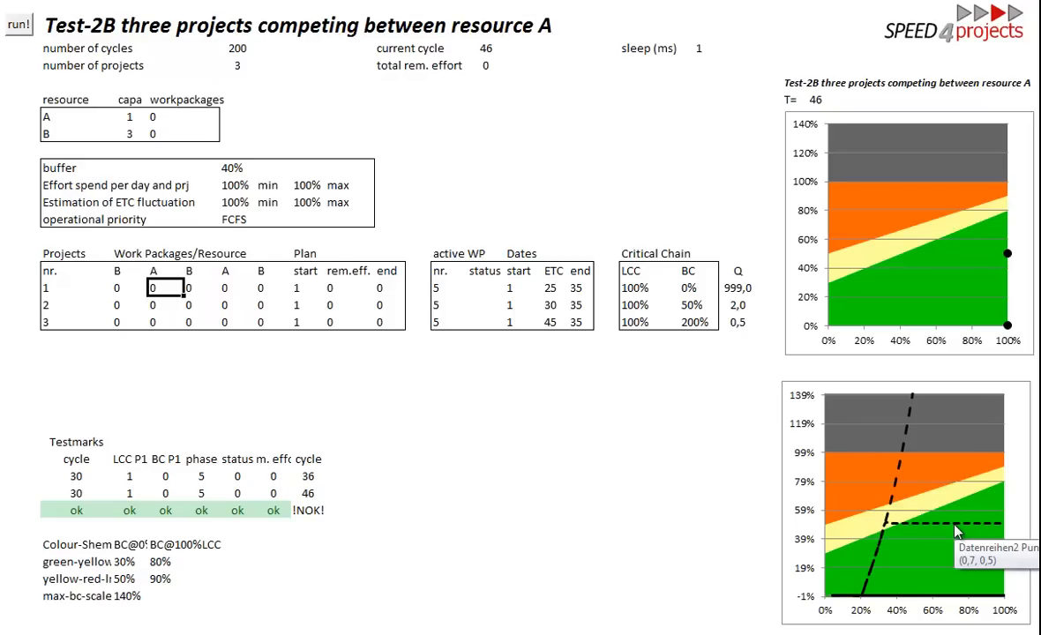
mouse_move(962, 532)
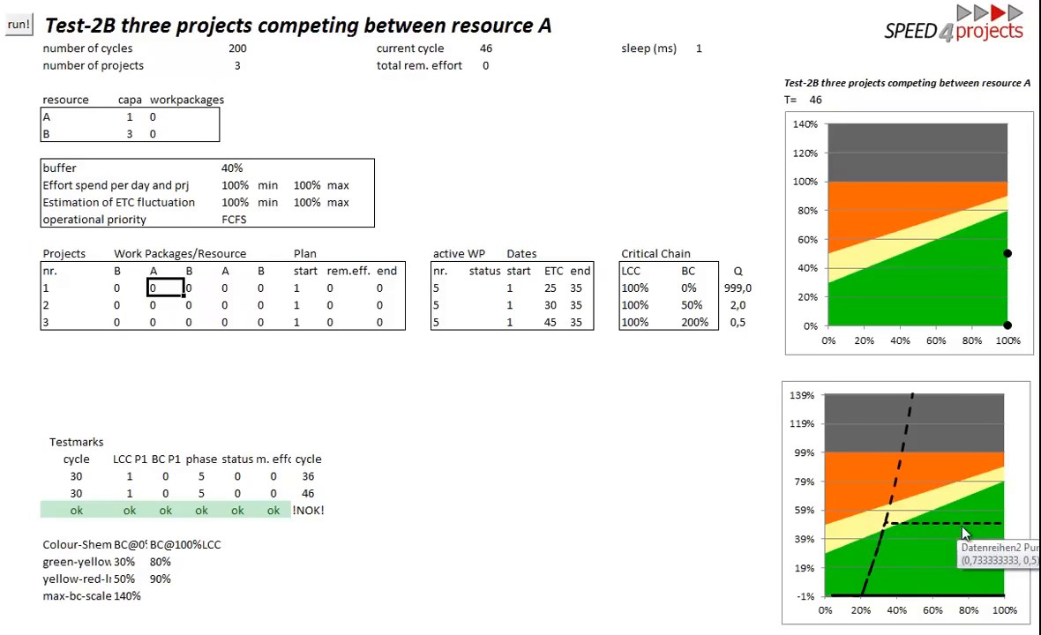
mouse_move(895, 518)
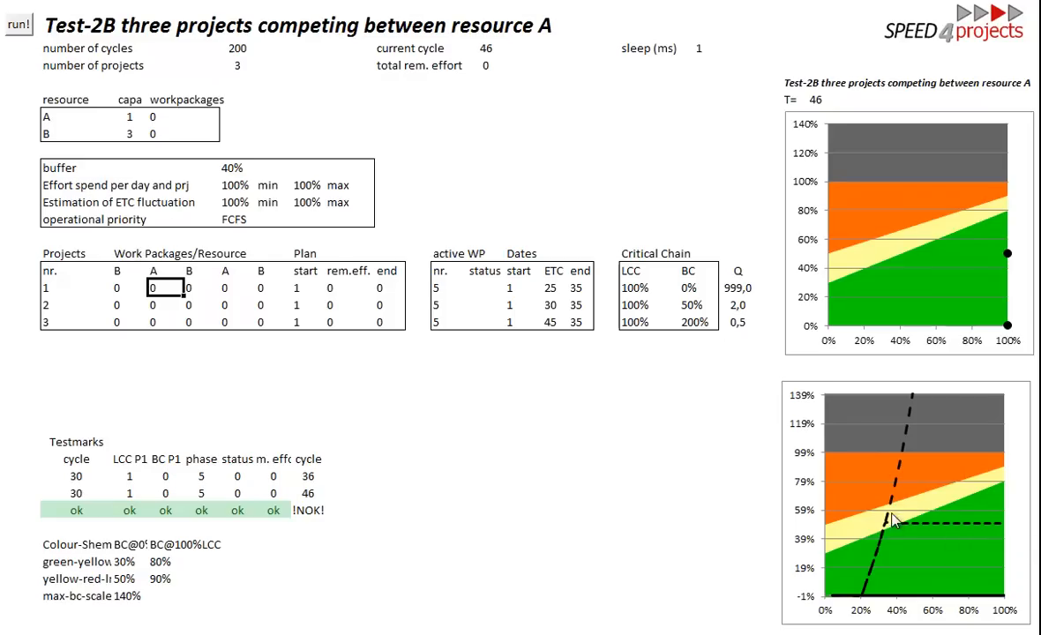
mouse_move(910, 463)
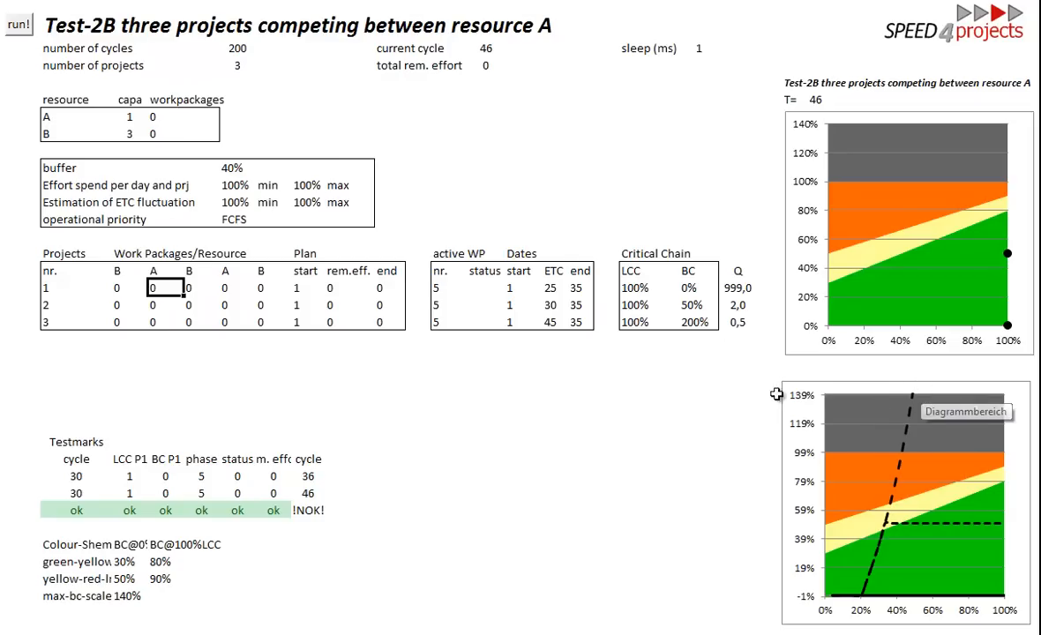
click(687, 287)
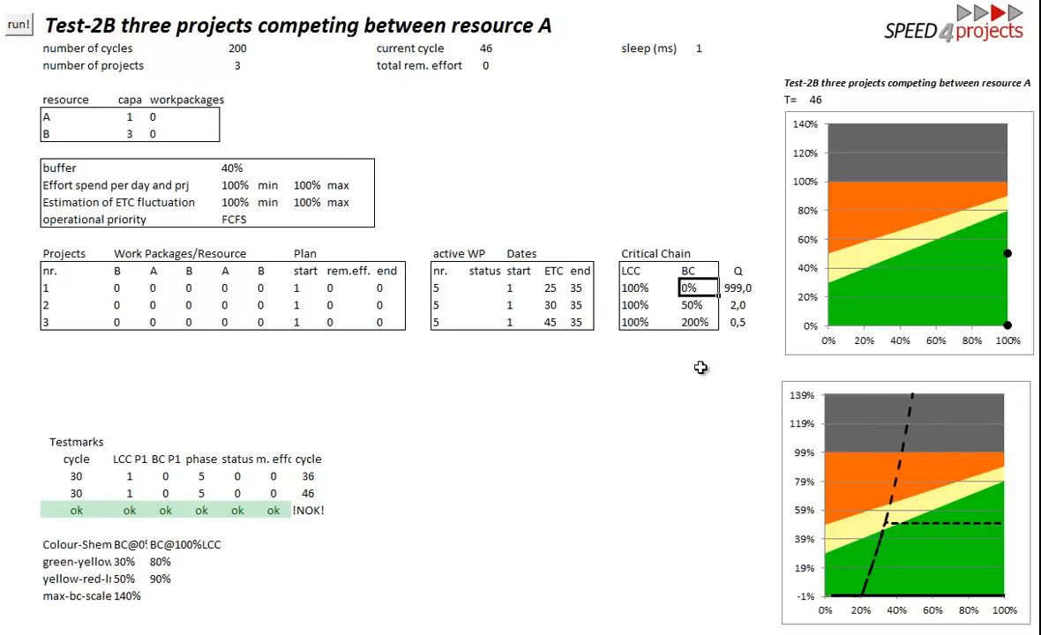
click(693, 304)
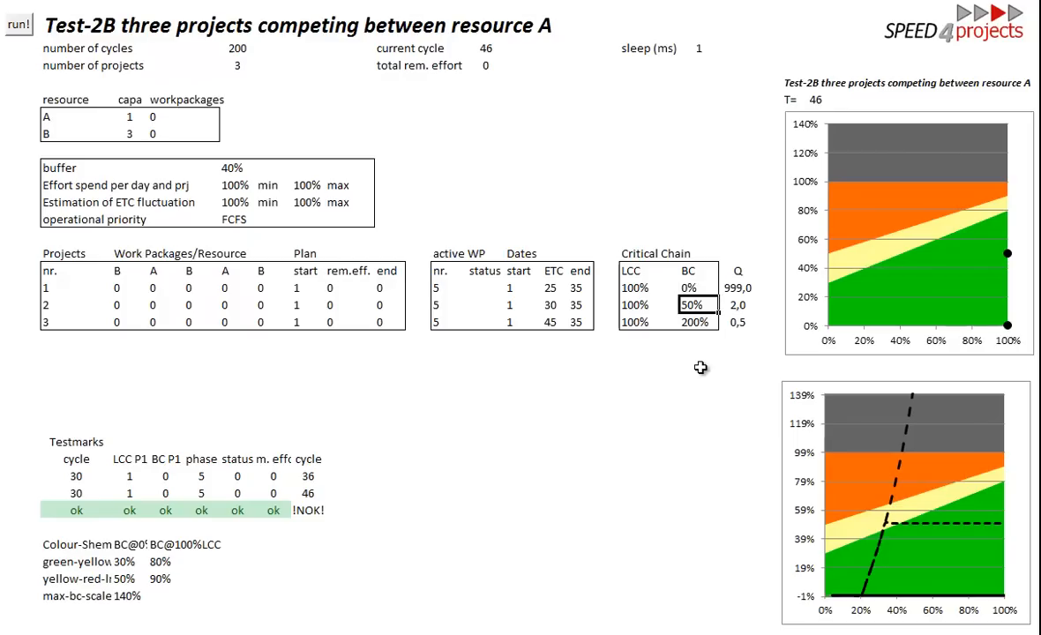
click(696, 321)
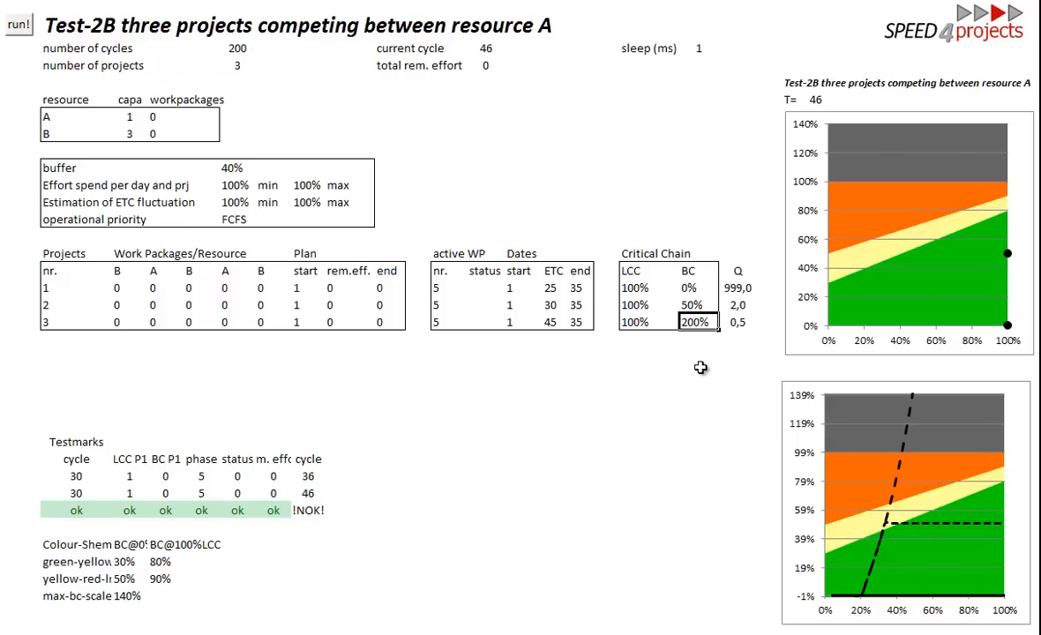
mouse_move(303, 381)
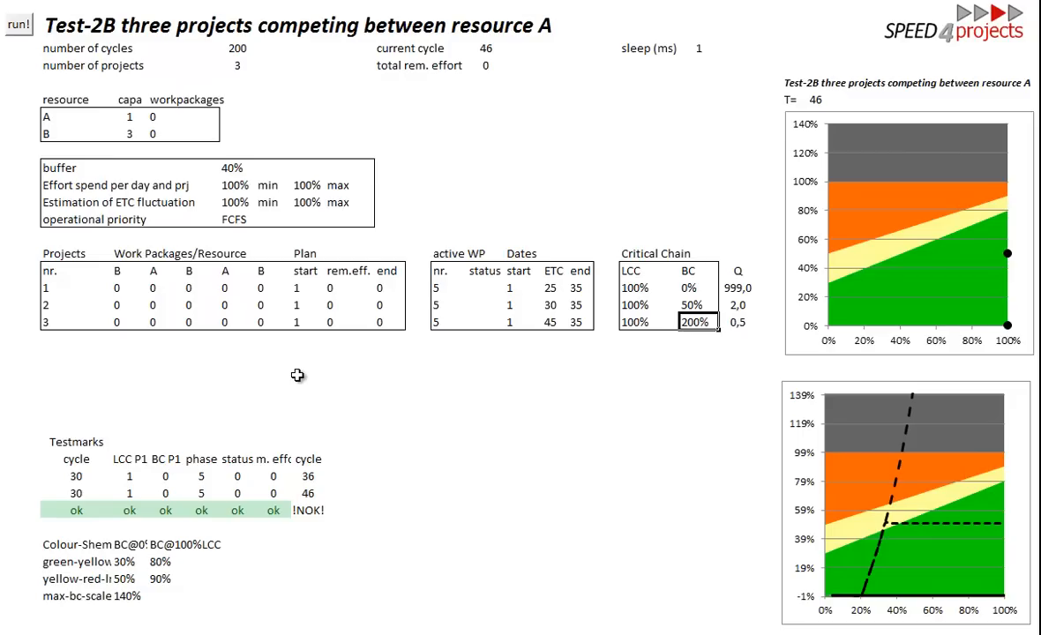
mouse_move(392, 357)
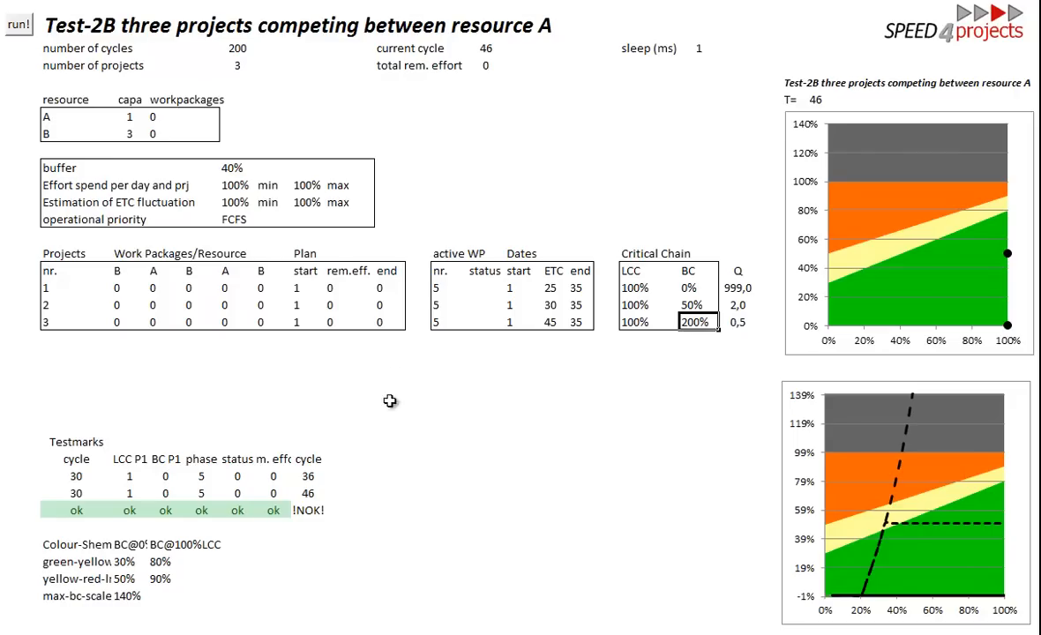
Step: Reset Test-2B to cycle 1 and change operational priority from FCFS to CCPM
click(16, 24)
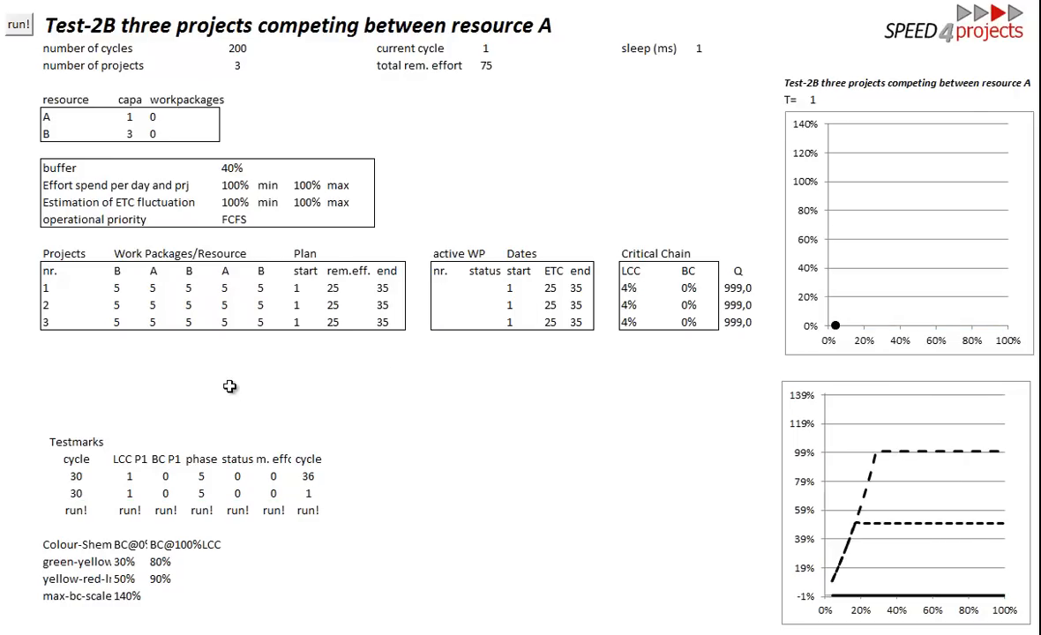
click(234, 219)
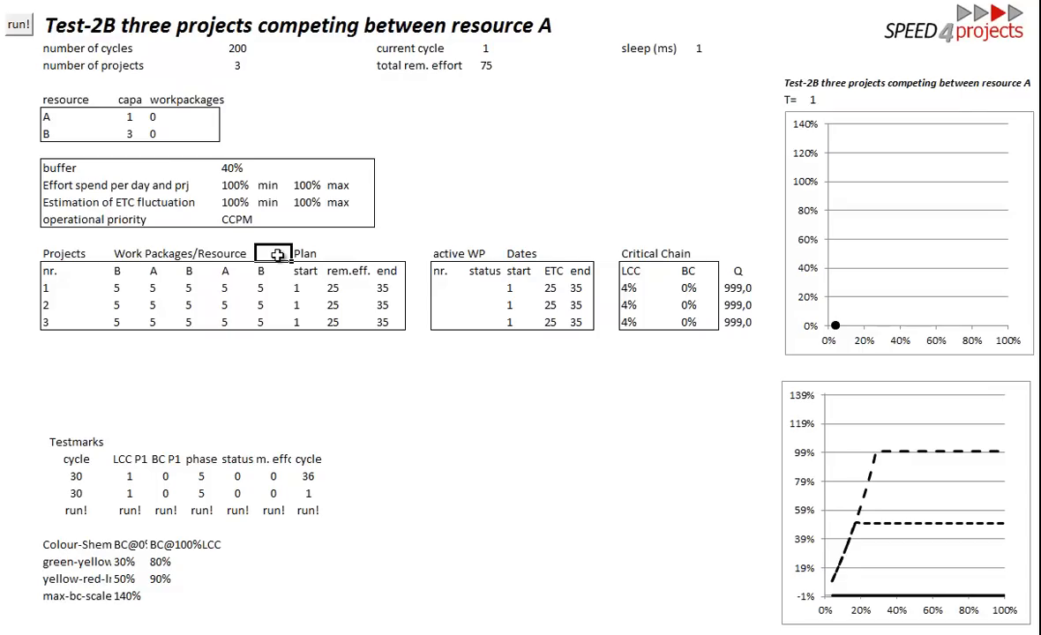
mouse_move(77, 81)
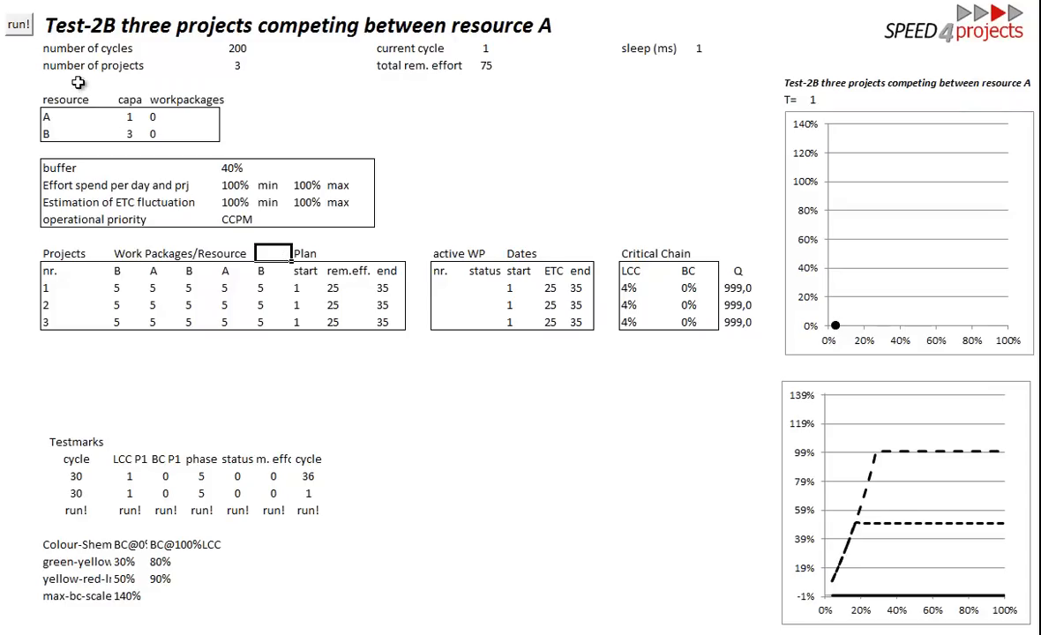
Step: Run Test-2B under CCPM to cycle 41 and check buffer consumption of 50%, 100%, 150%
click(18, 23)
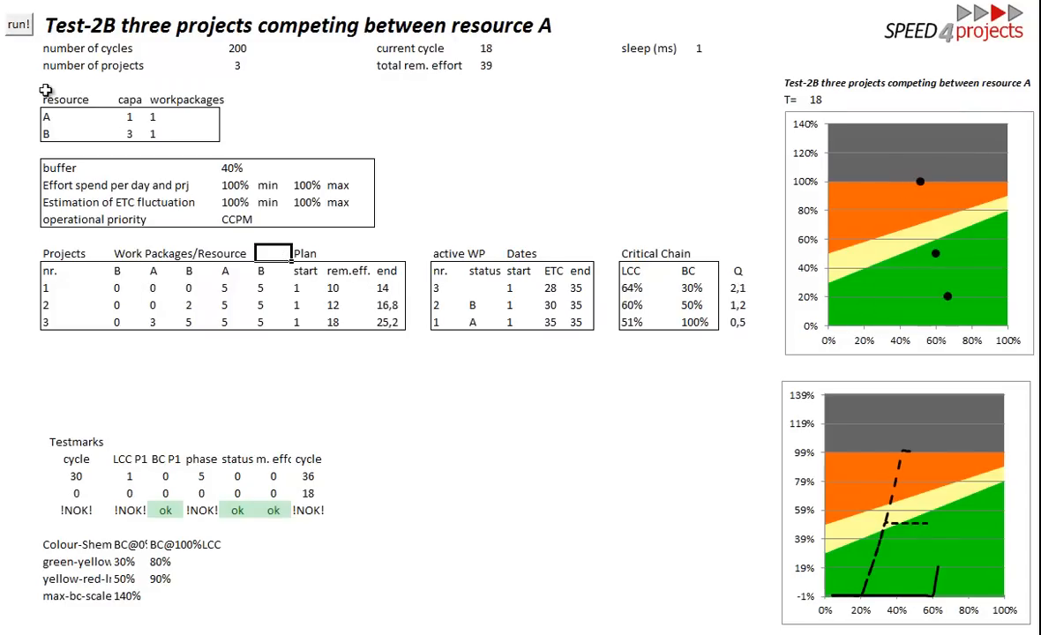
click(18, 24)
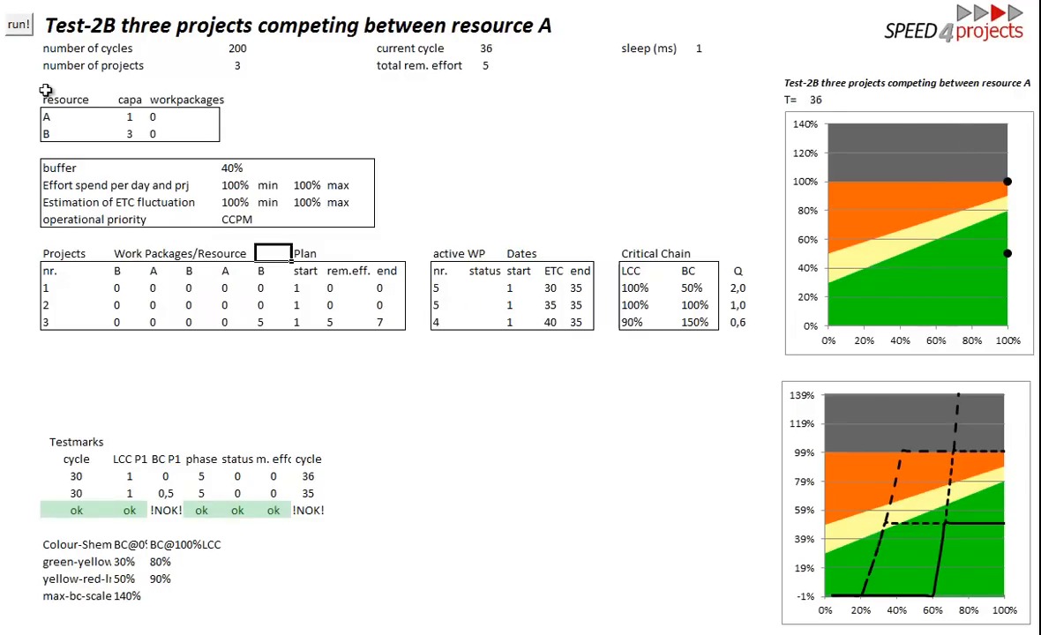
click(17, 24)
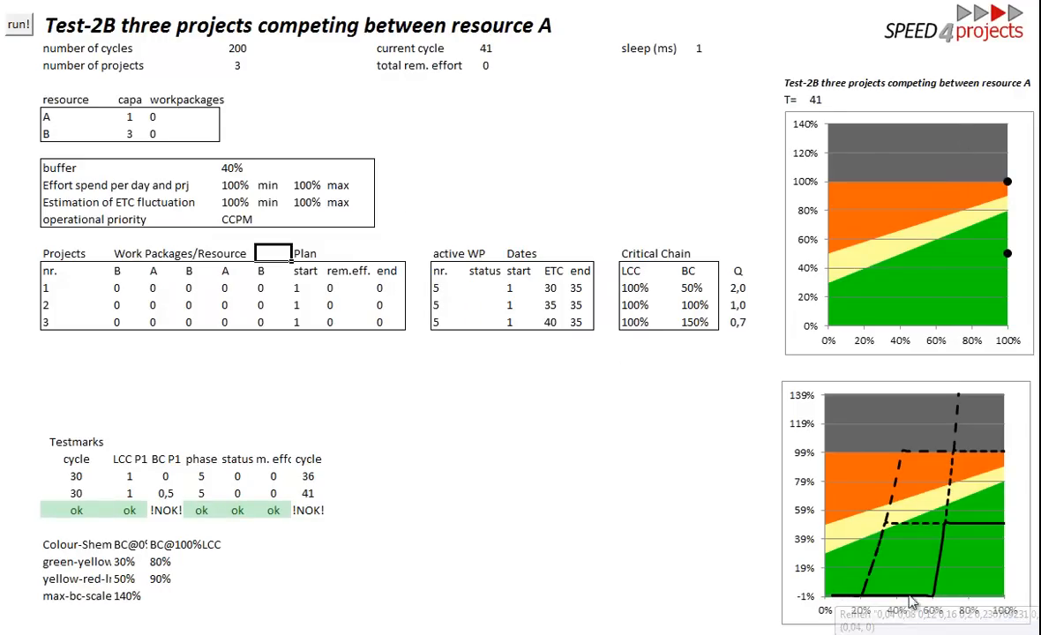
mouse_move(934, 602)
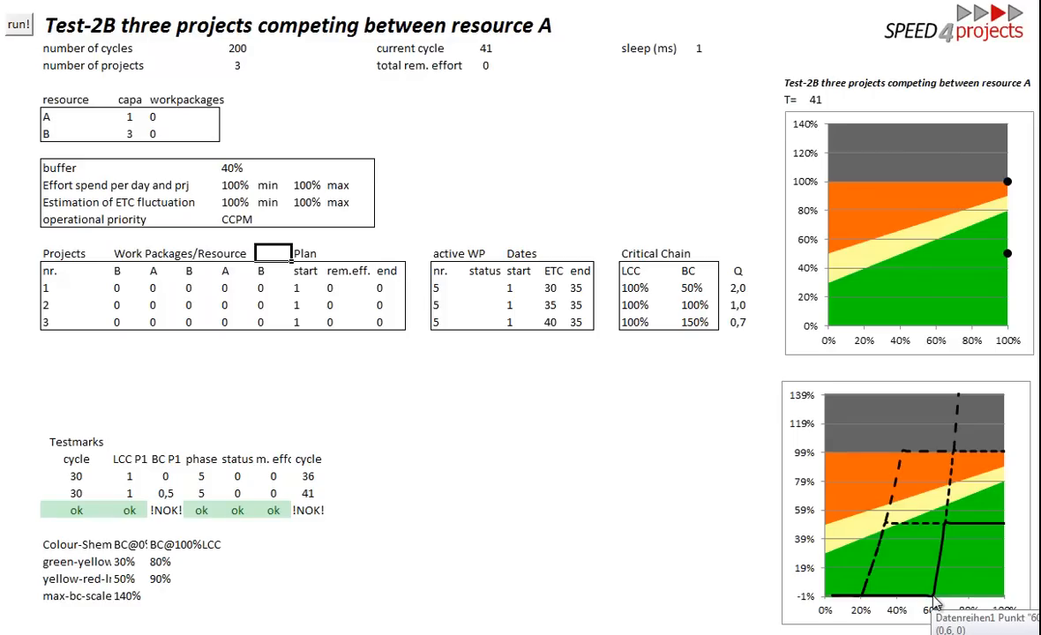
mouse_move(935, 580)
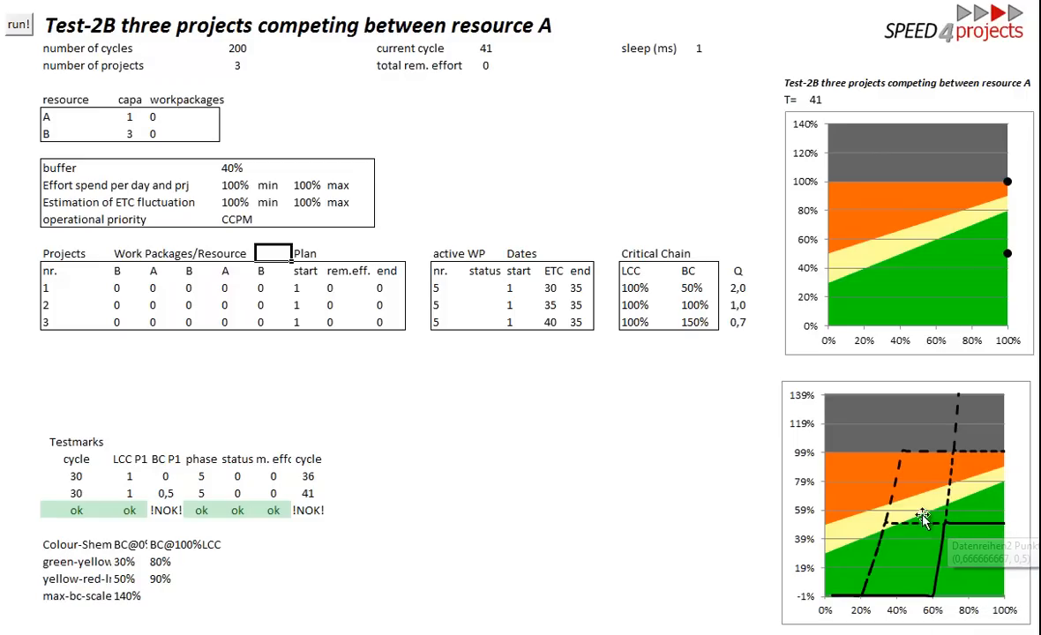
click(694, 287)
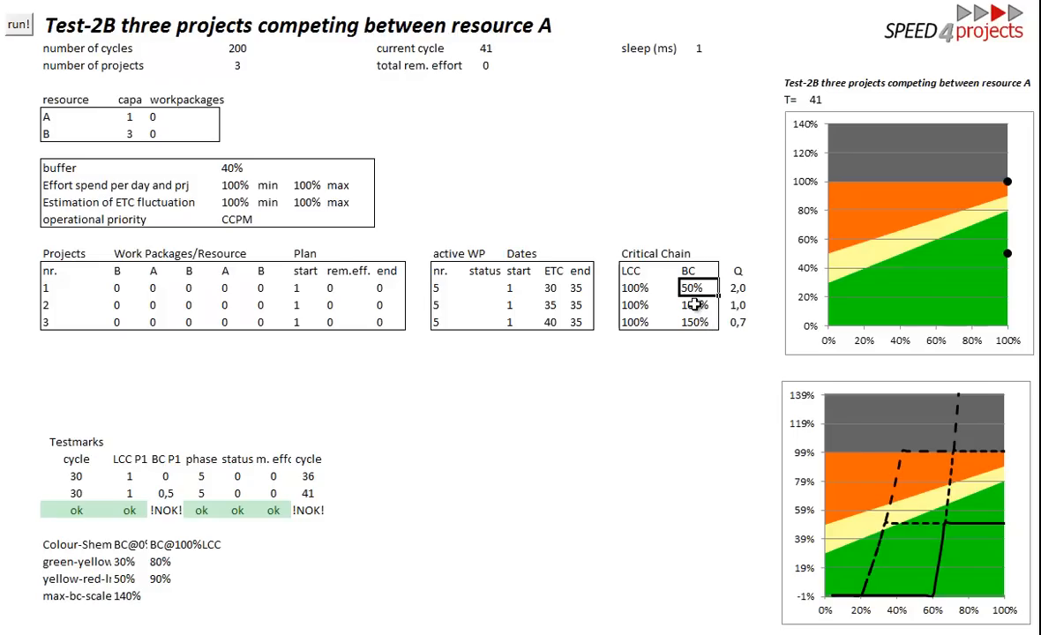
click(694, 322)
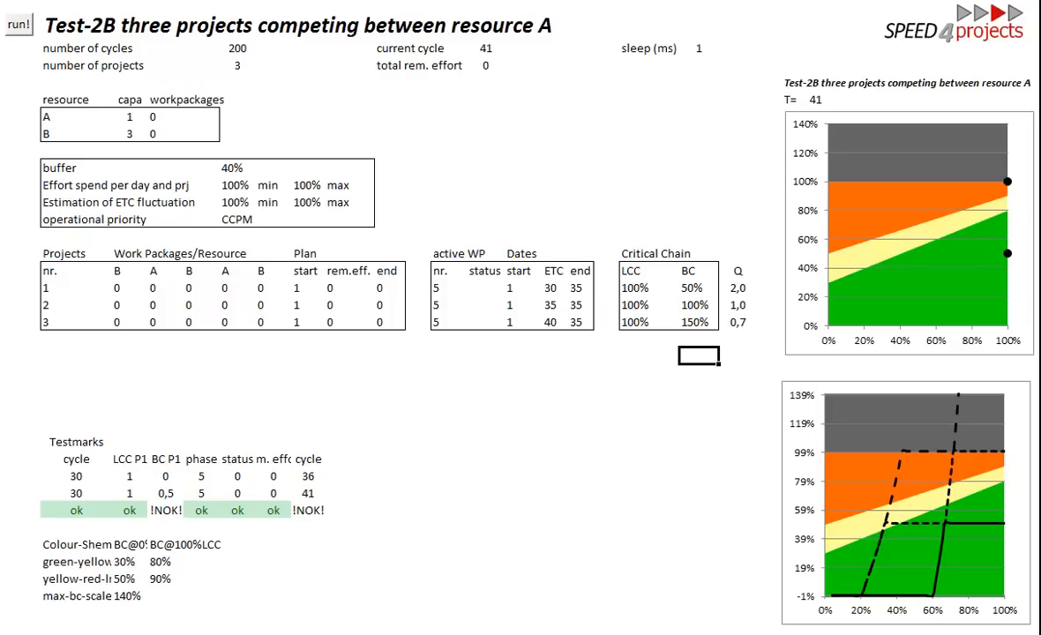
Step: Switch to Test-2C, verify the staggered start days 1, 6, 11, and start the simulation
click(16, 24)
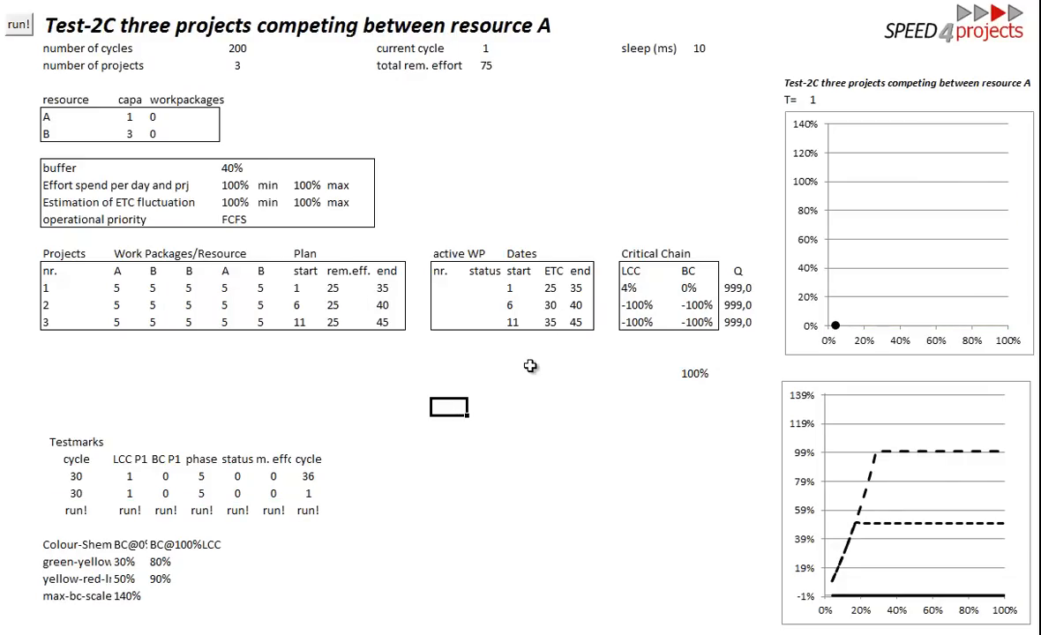
mouse_move(298, 293)
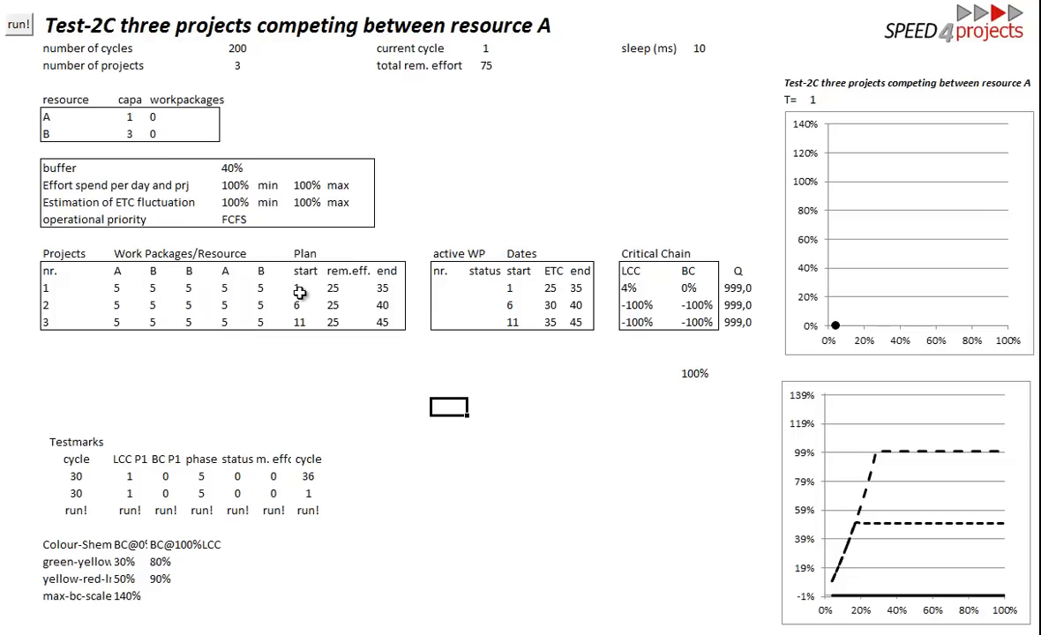
mouse_move(122, 283)
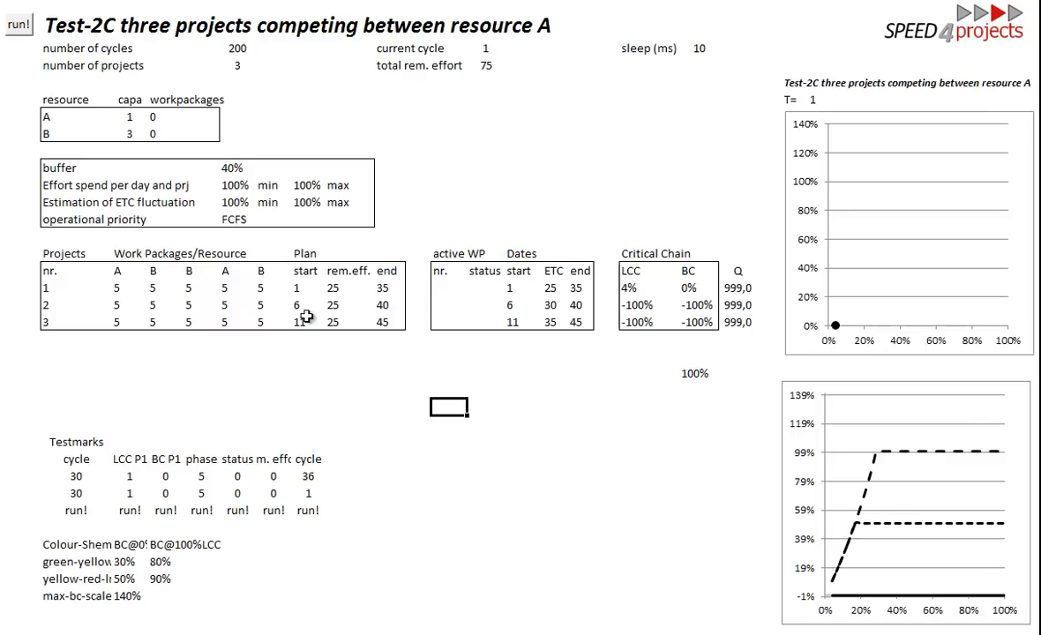
click(299, 321)
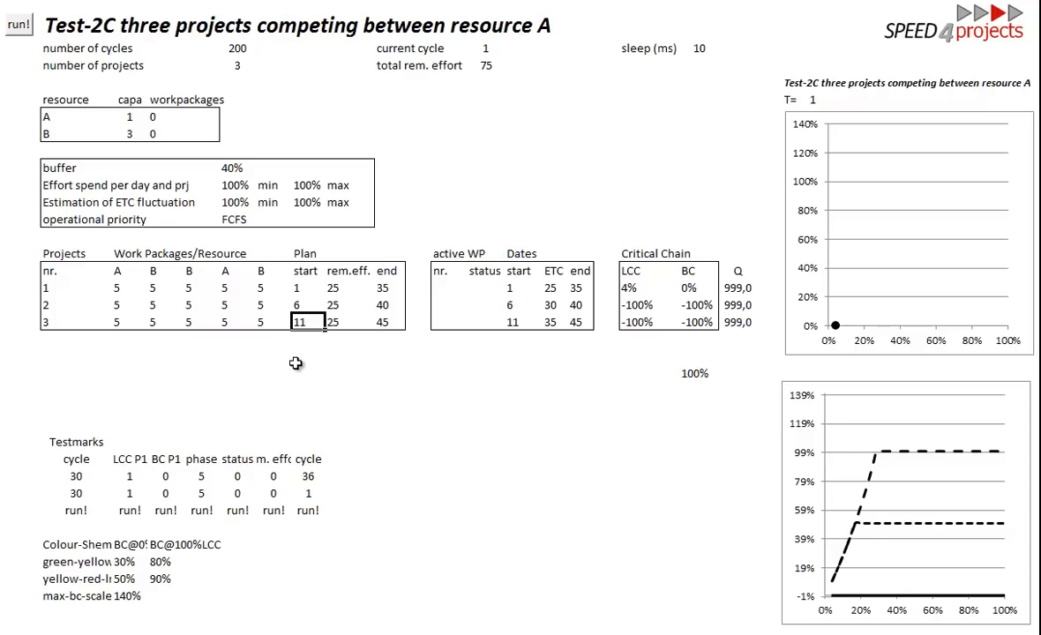
click(17, 24)
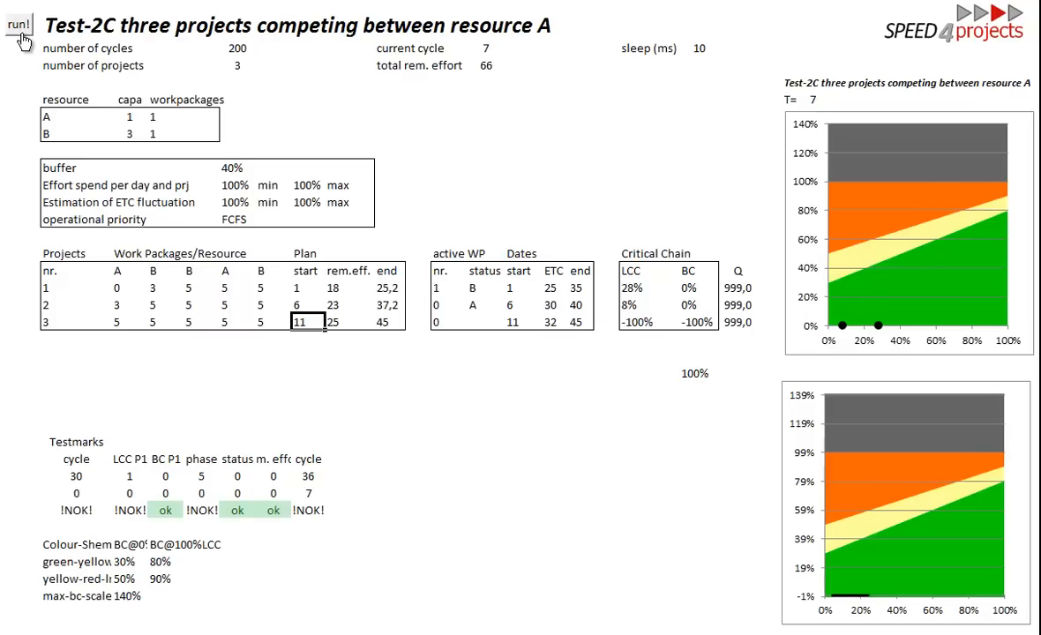
Step: Finish the staggered run at cycle 36, set minimum daily effort spend to 70%, and rerun
click(19, 23)
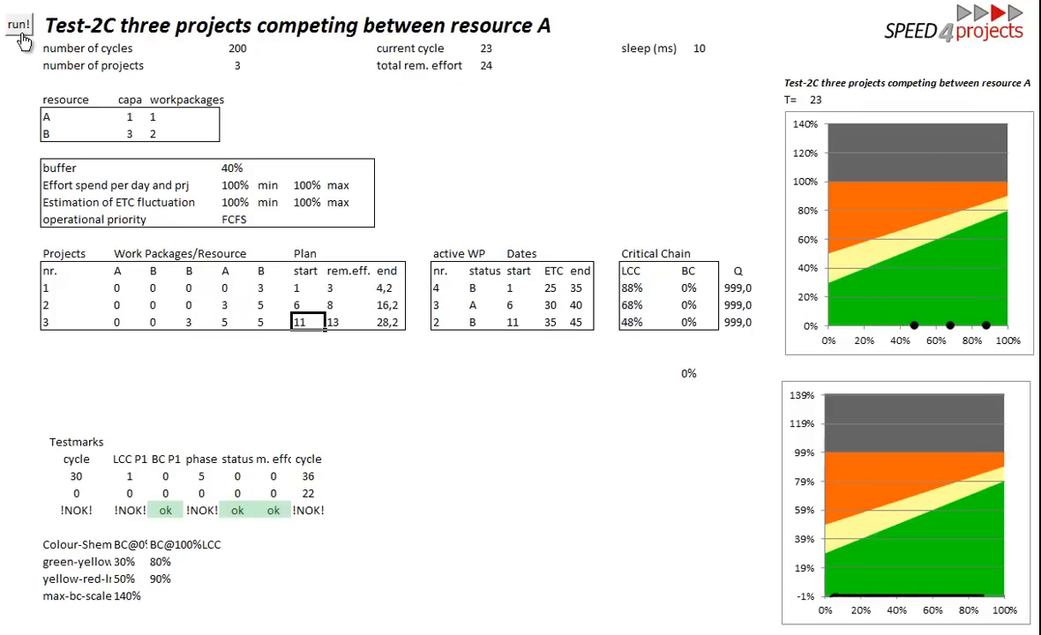
click(19, 24)
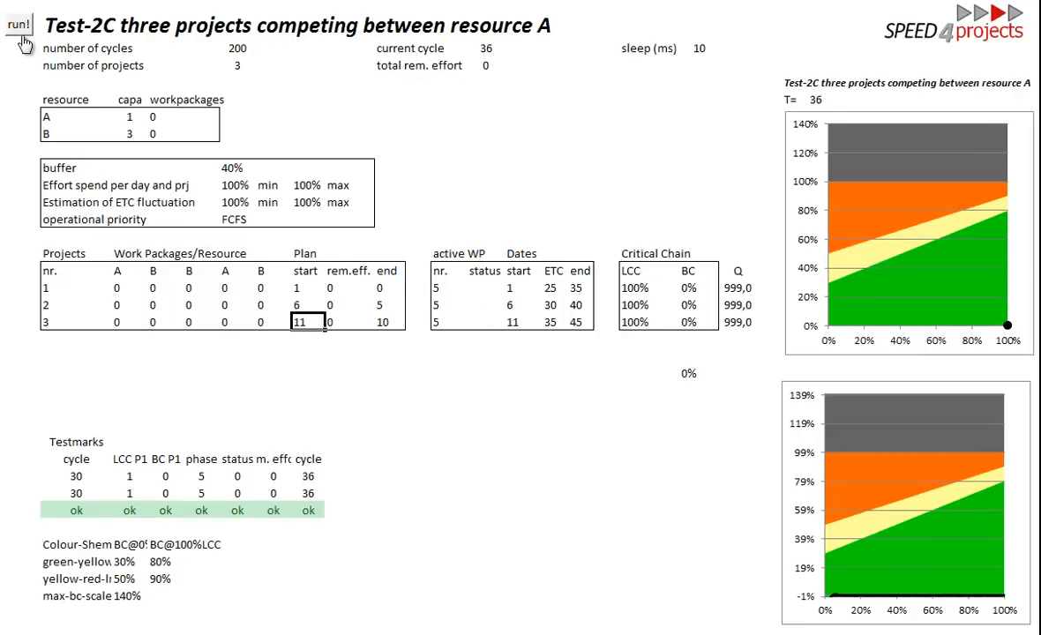
mouse_move(222, 336)
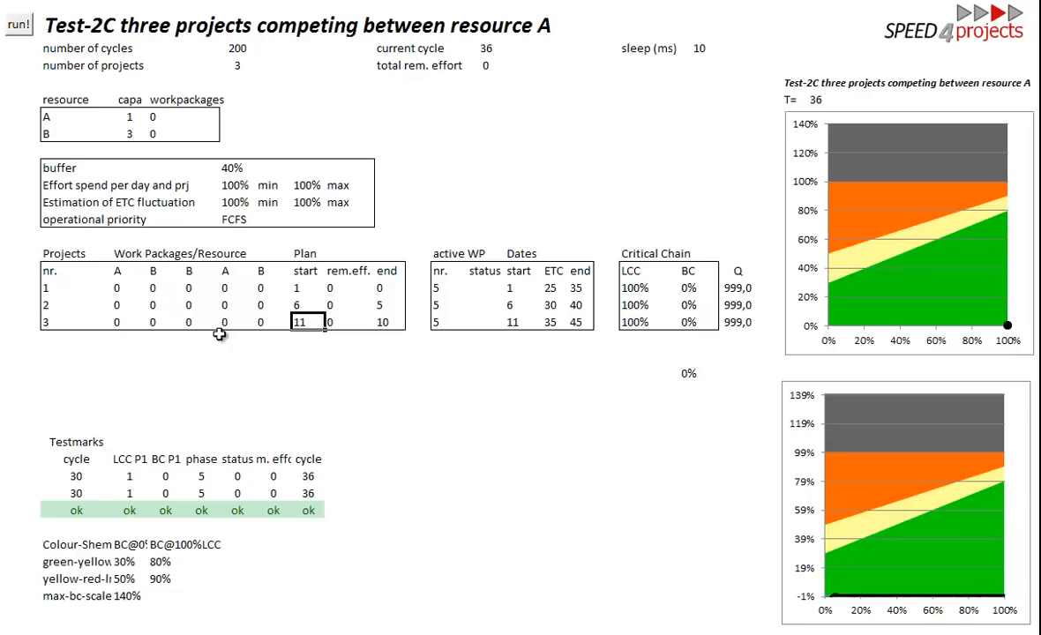
click(18, 24)
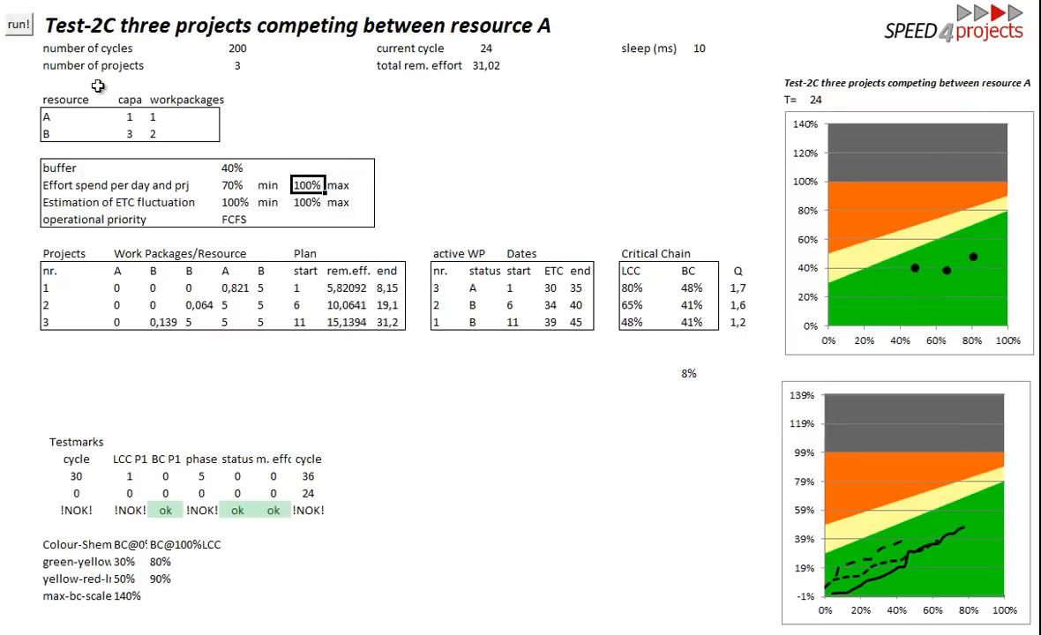
Step: Finish the 70% effort run at cycle 46, set ETC fluctuation to 90%–110%, and rerun
click(18, 24)
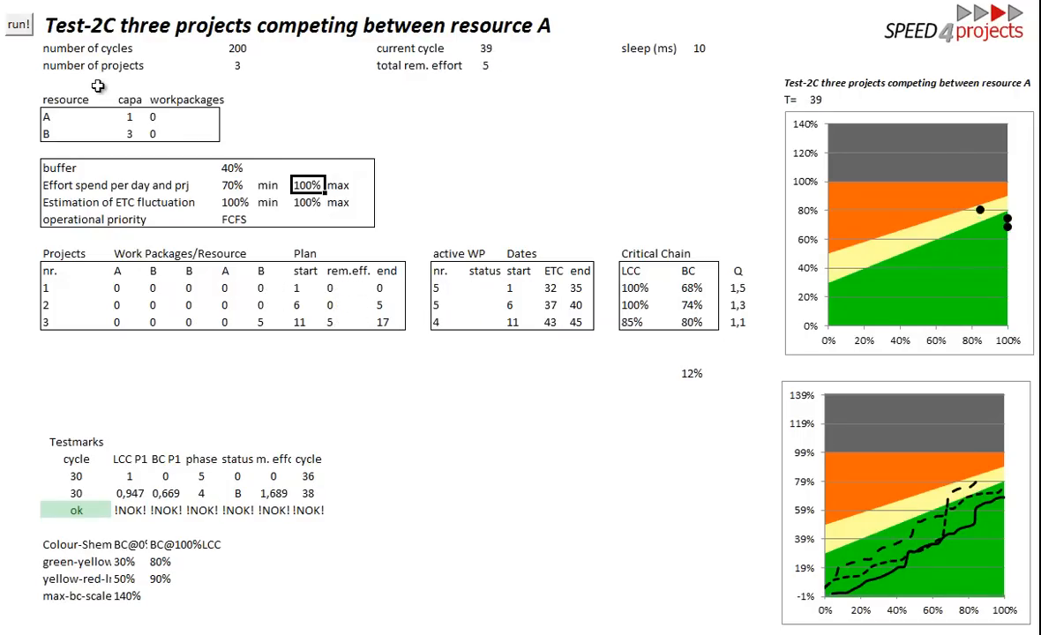
click(18, 24)
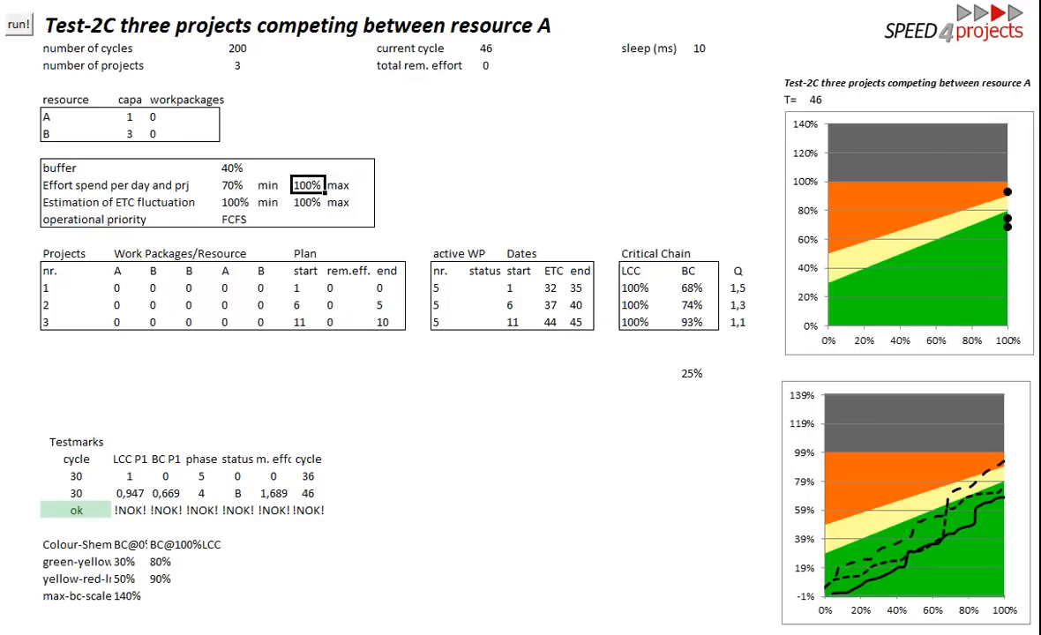
click(17, 23)
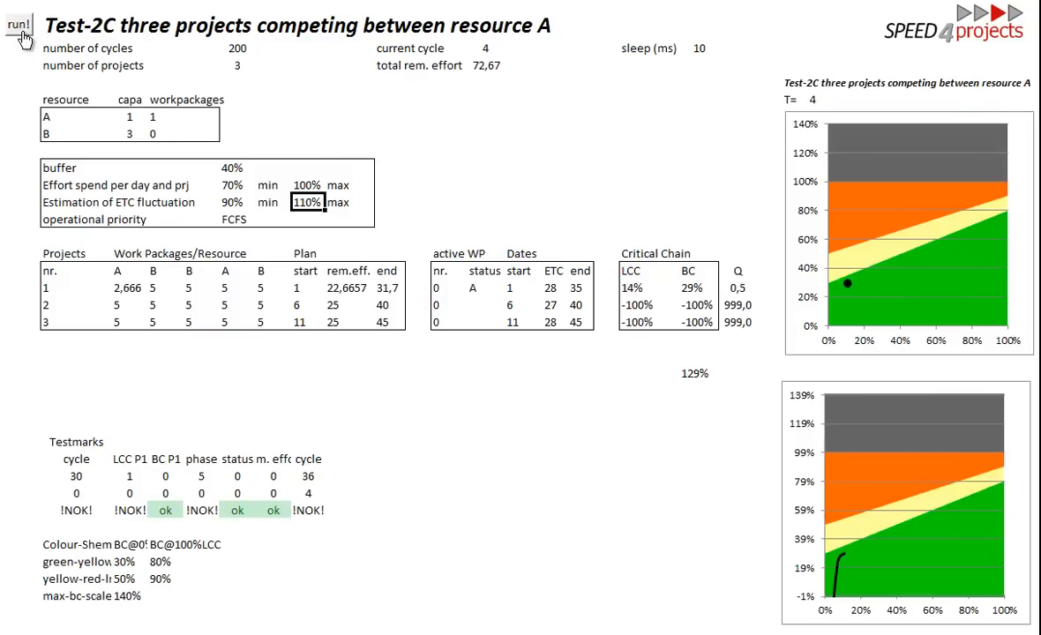
Step: Run the fluctuating-ETC simulation to cycle 46, ending at 68%, 77%, 91% buffer consumption
click(19, 25)
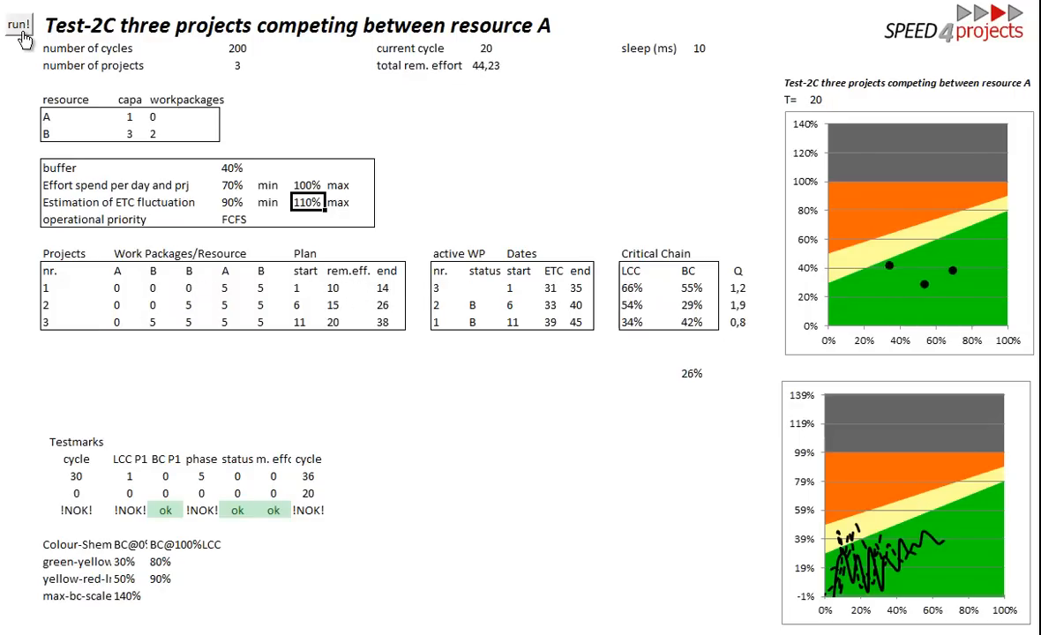
click(20, 24)
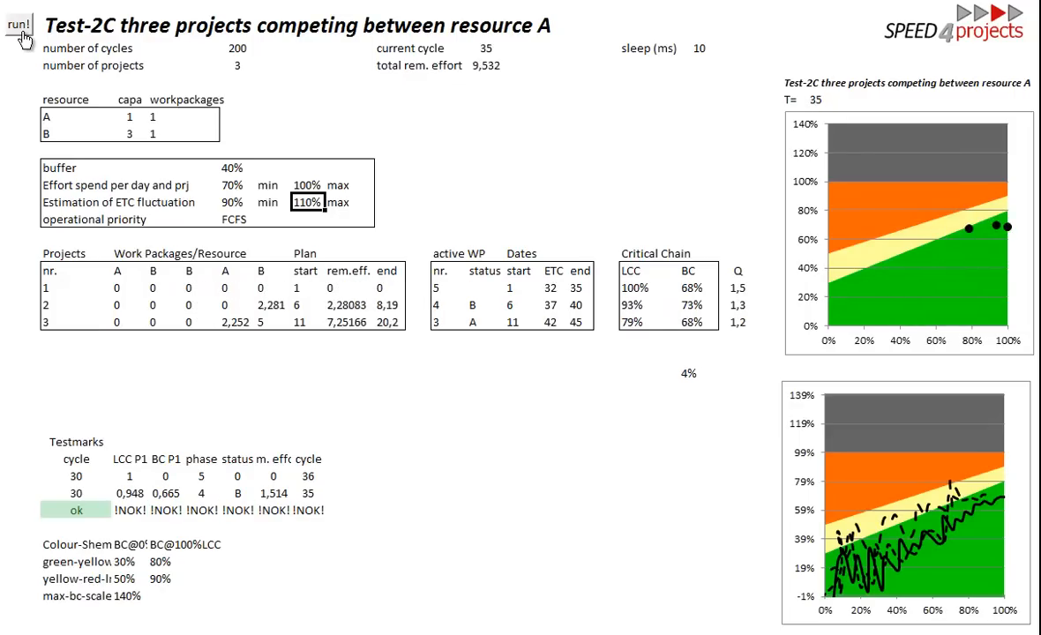
click(19, 24)
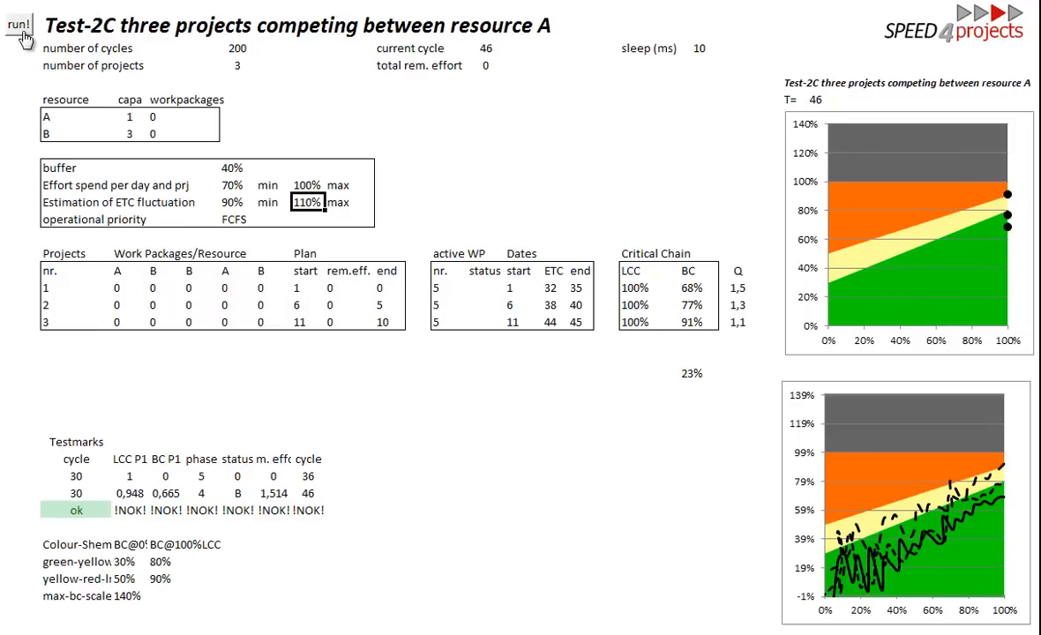
mouse_move(148, 104)
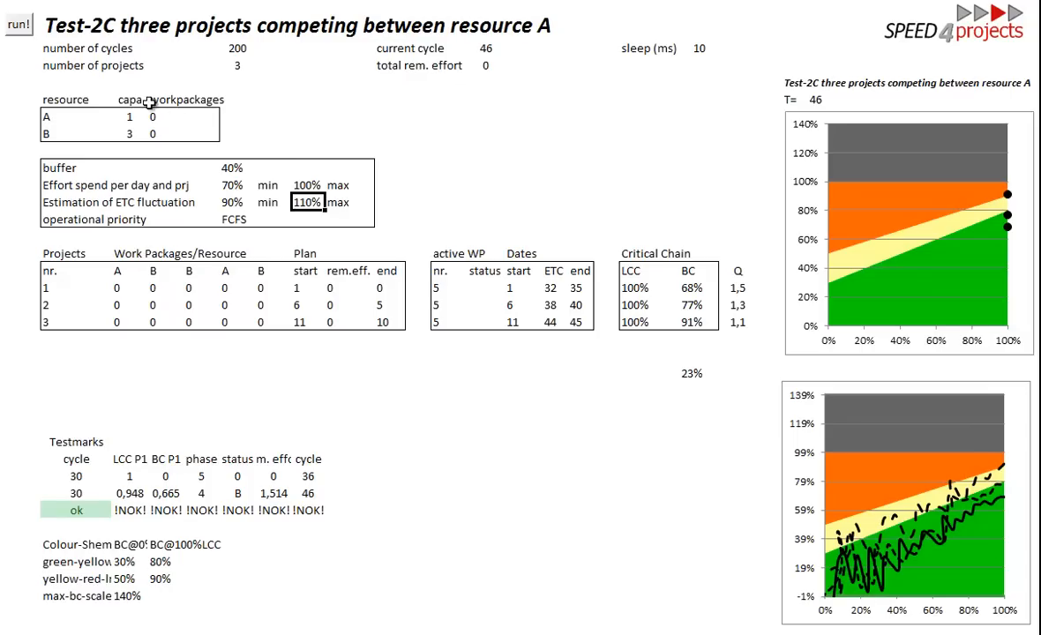
mouse_move(247, 204)
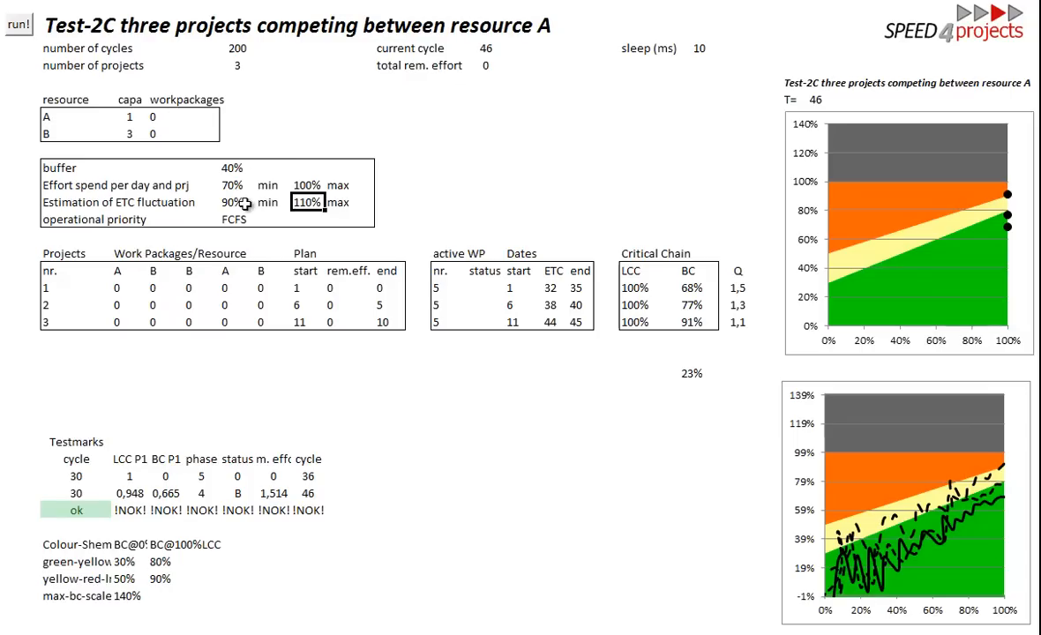
mouse_move(238, 204)
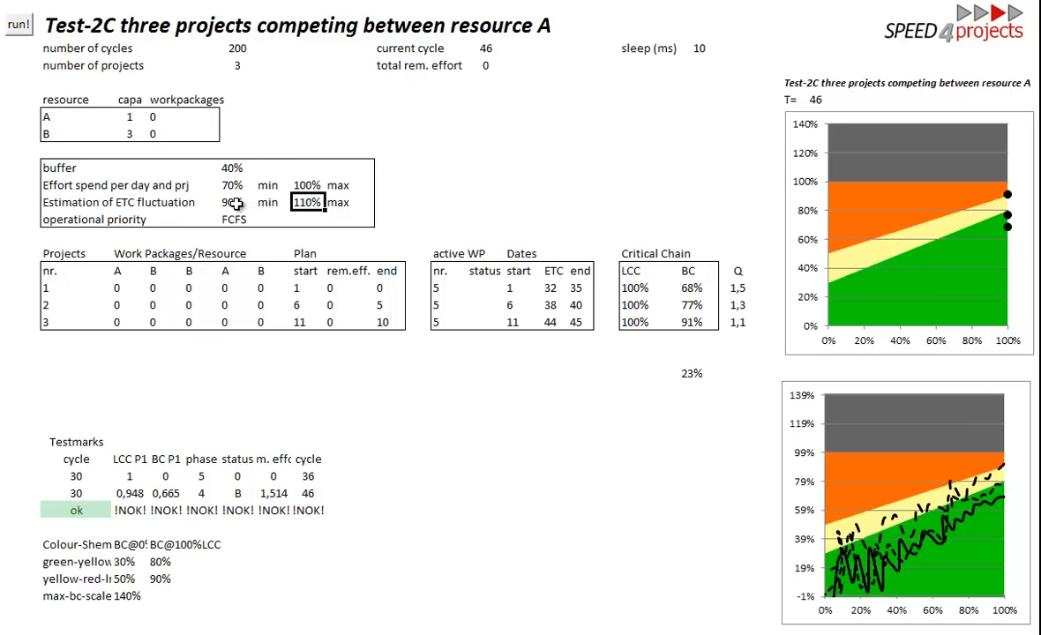
click(16, 24)
text(120)
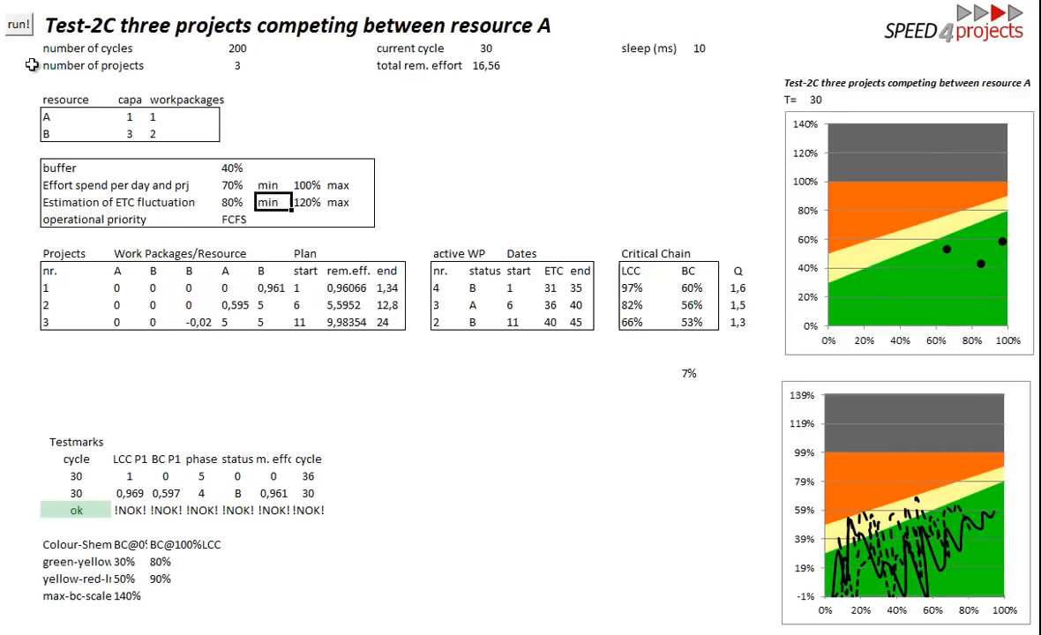
Step: Rerun with 80%–120% ETC fluctuation to cycle 44, reaching 61%, 70%, 78% buffer consumption
click(17, 24)
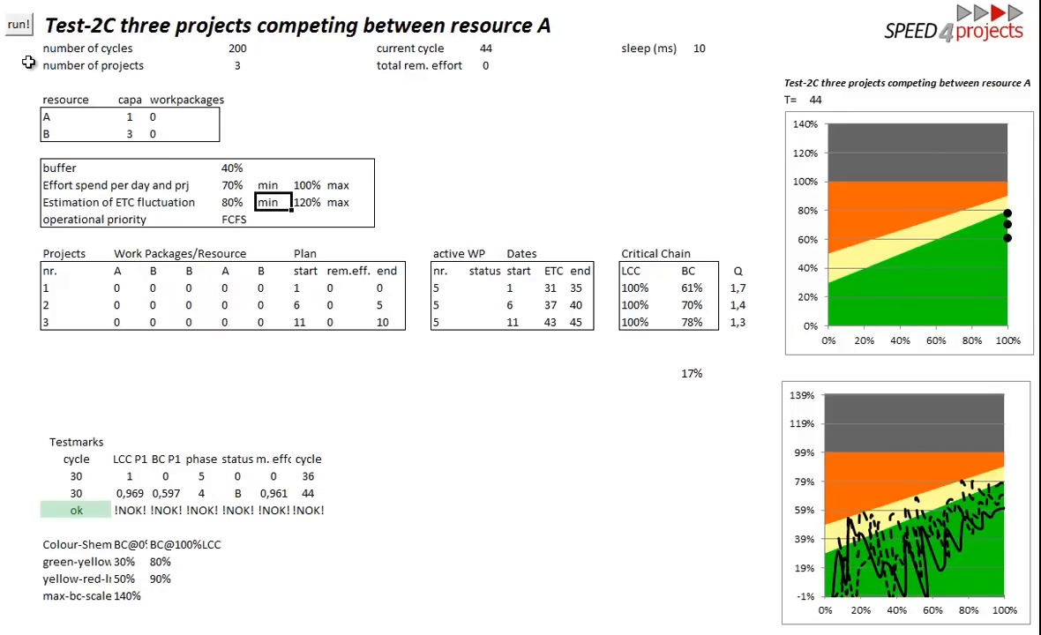